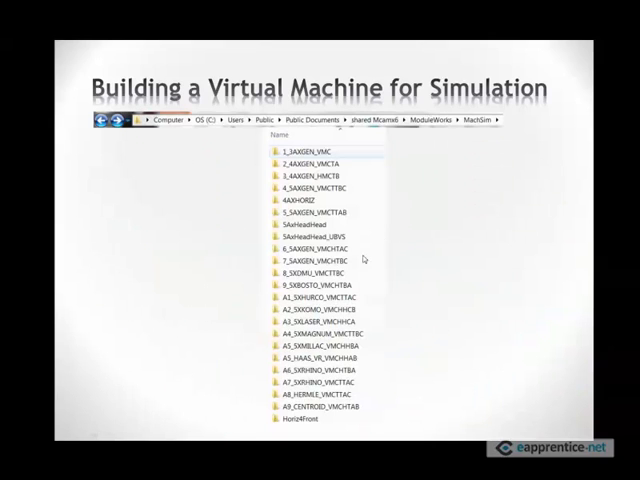
mouse_move(272, 366)
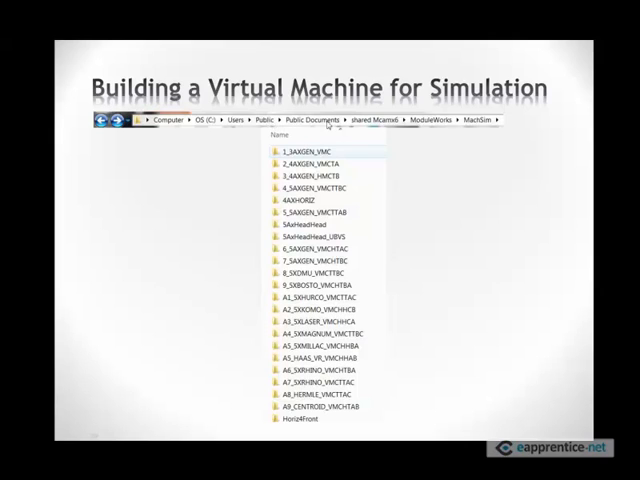
mouse_move(422, 126)
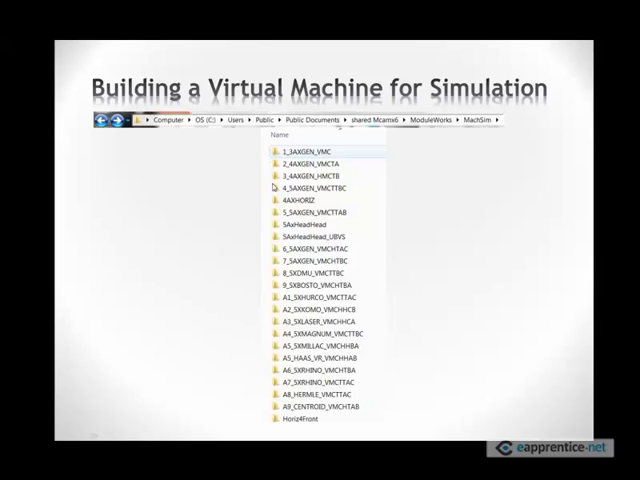
mouse_move(362, 227)
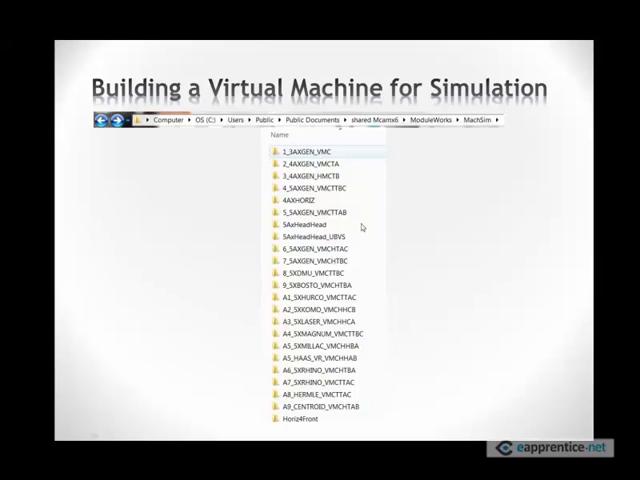
- Advance from the Step 1 rotary table slide to the World Zero slide
left_click(318, 247)
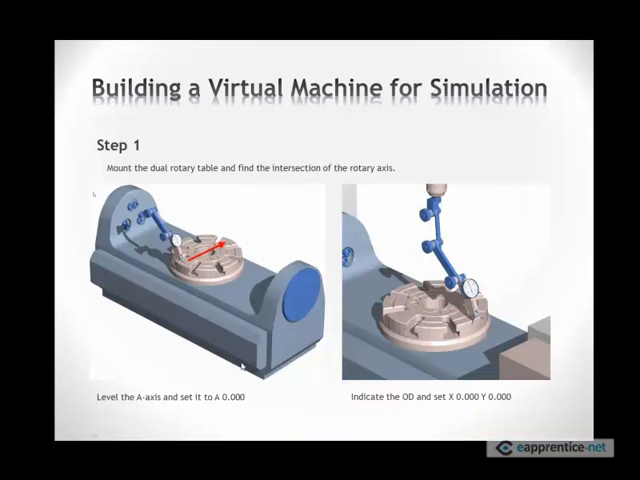
mouse_move(177, 303)
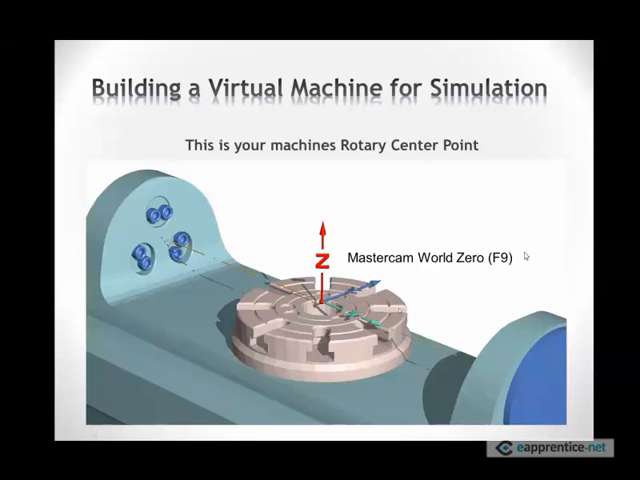
mouse_move(525, 256)
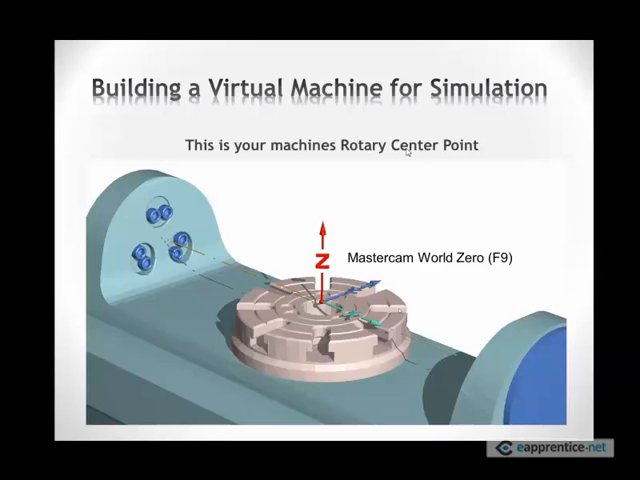
mouse_move(448, 156)
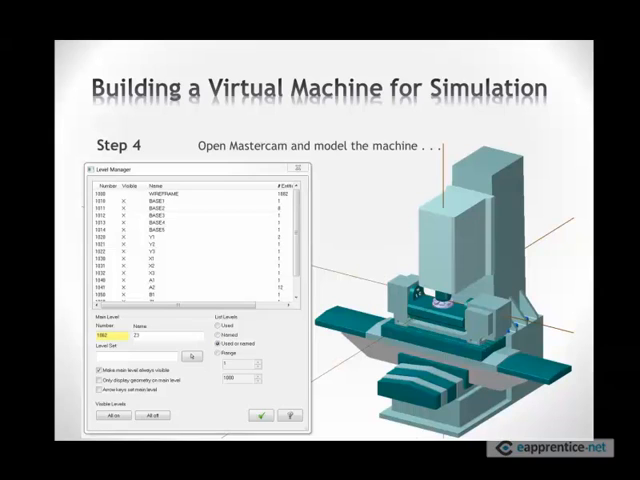
mouse_move(363, 208)
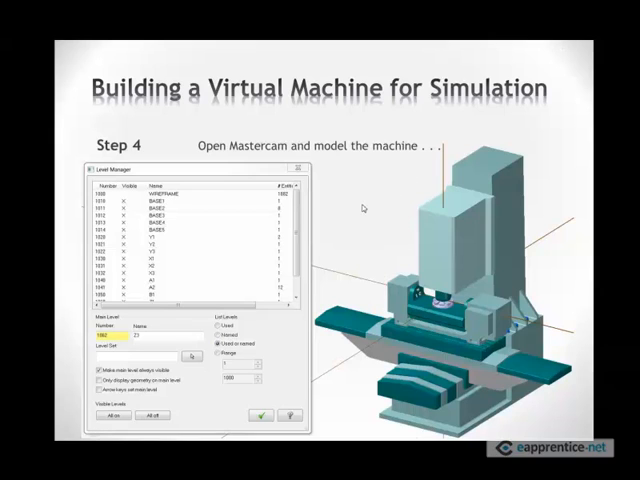
mouse_move(367, 222)
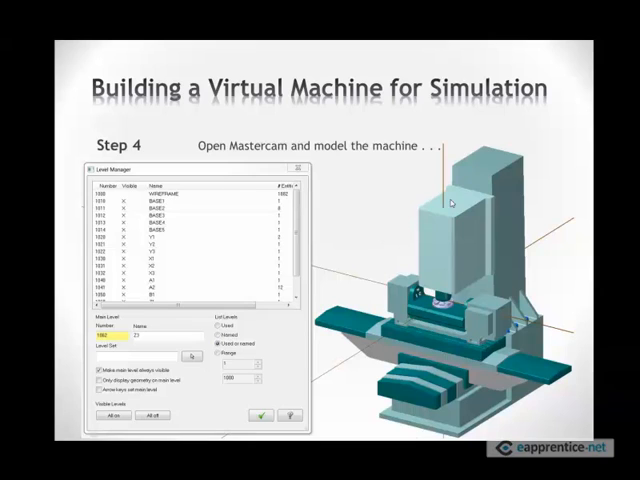
mouse_move(455, 277)
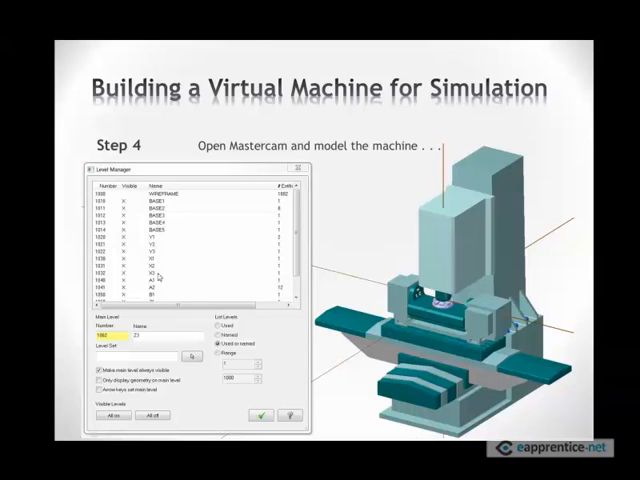
mouse_move(393, 338)
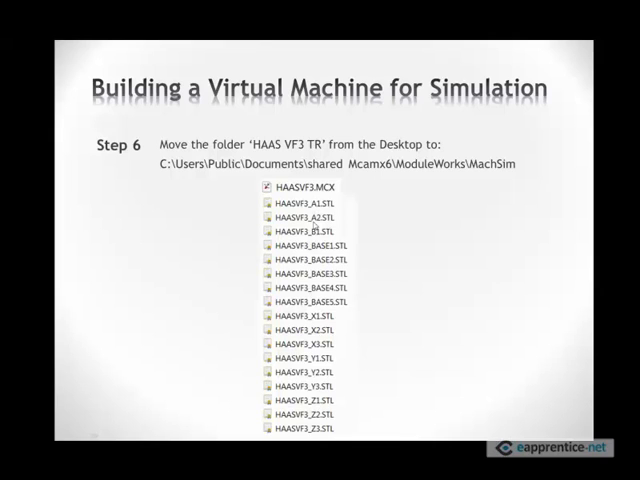
mouse_move(416, 339)
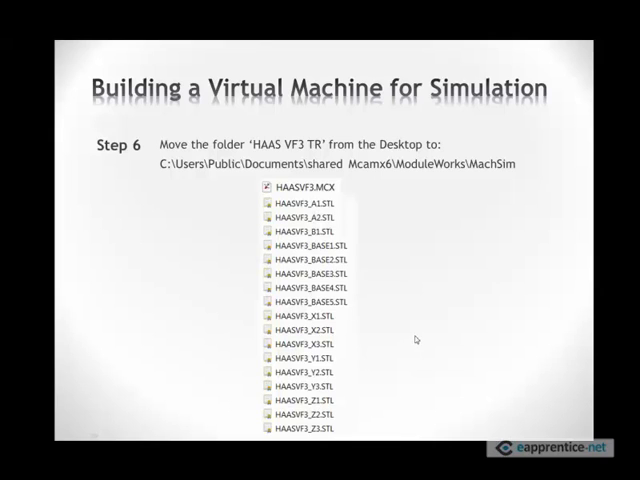
mouse_move(417, 338)
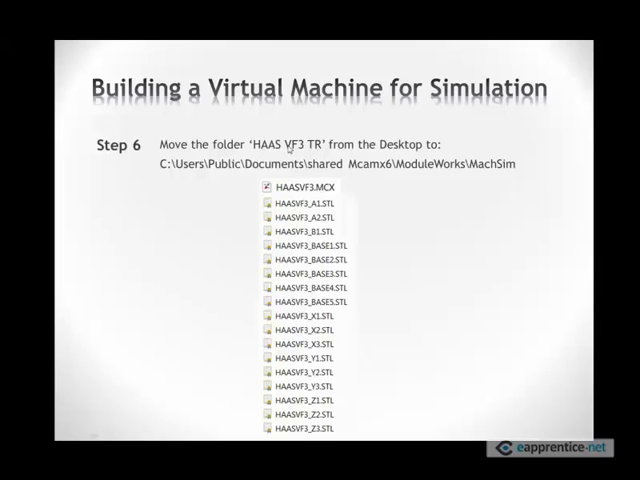
mouse_move(227, 174)
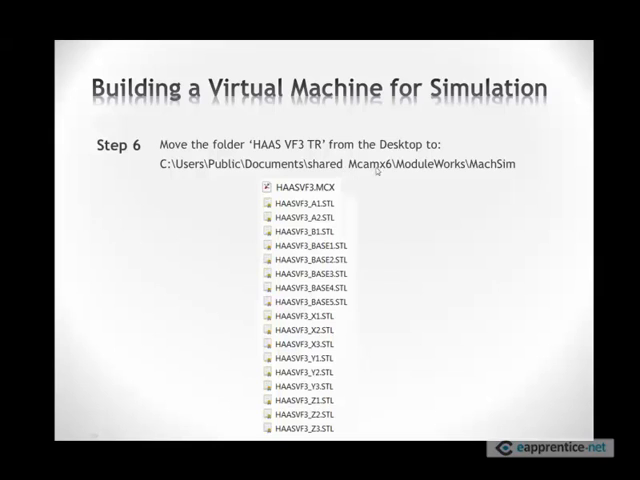
mouse_move(411, 173)
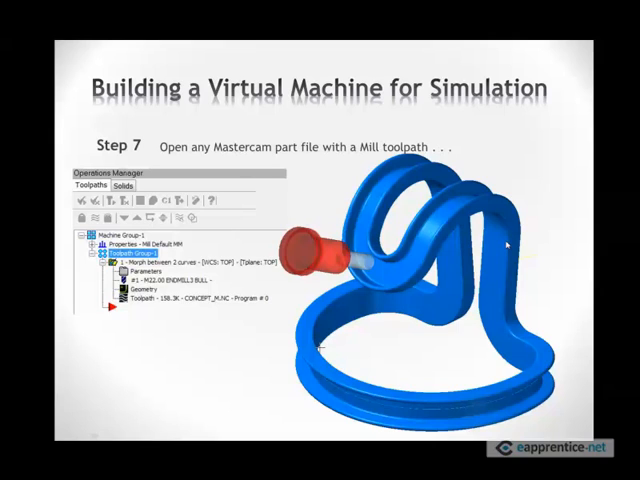
mouse_move(508, 244)
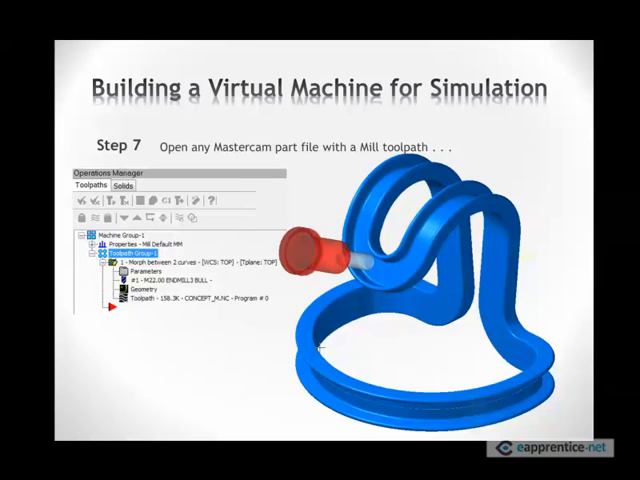
mouse_move(317, 165)
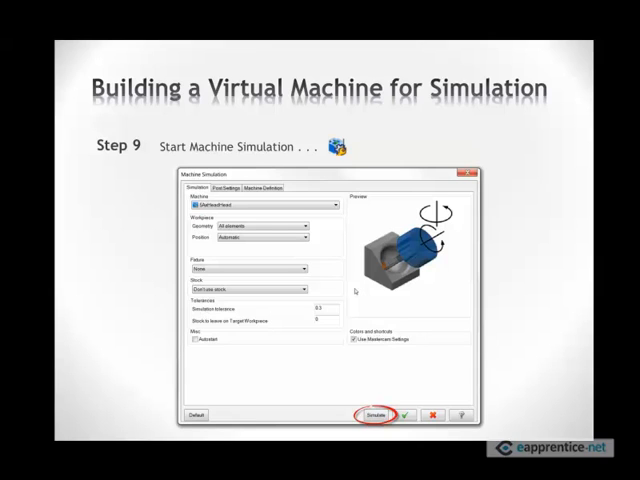
mouse_move(541, 156)
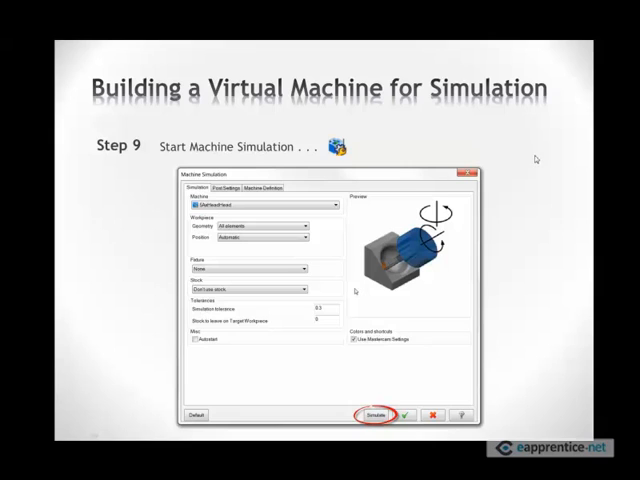
mouse_move(462, 151)
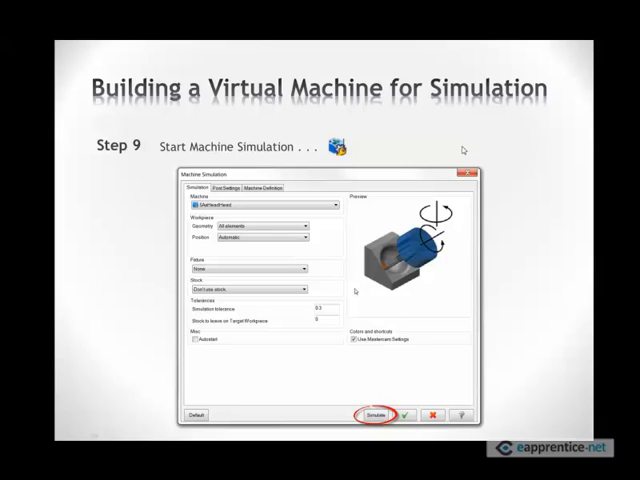
mouse_move(398, 125)
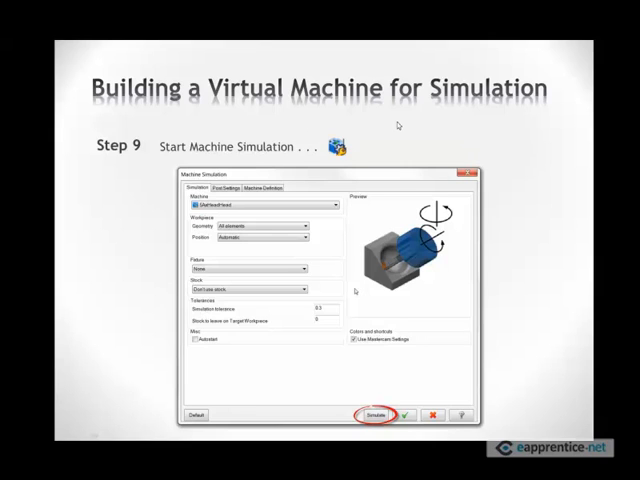
mouse_move(402, 162)
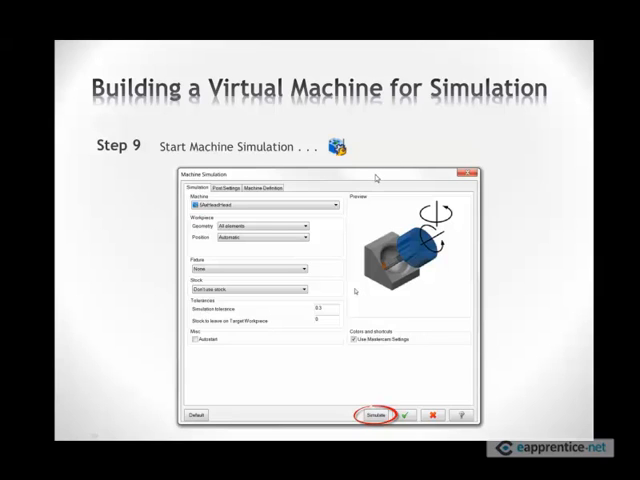
mouse_move(262, 201)
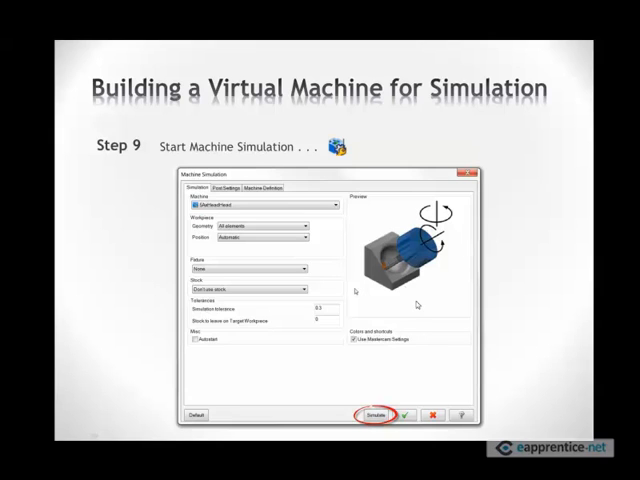
mouse_move(377, 262)
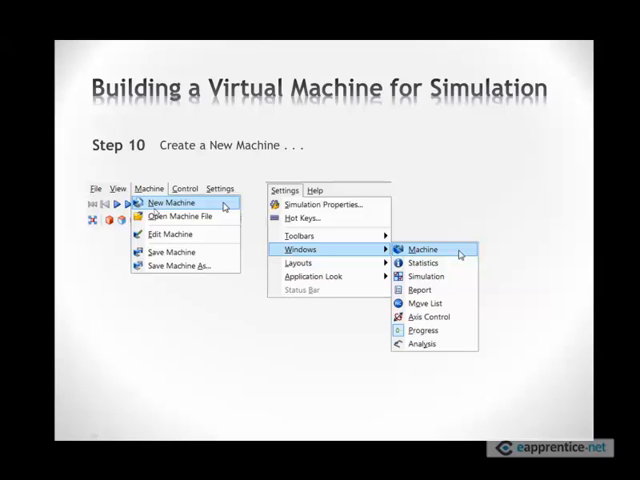
mouse_move(324, 258)
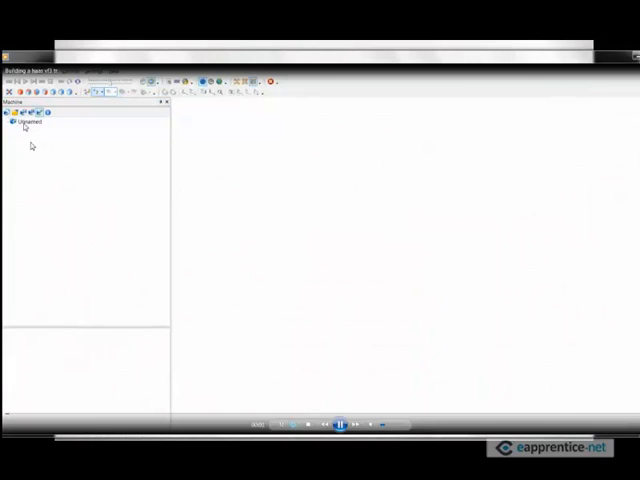
- Add a Y axis, a rotary B axis under A, and a workpiece set under B
left_click(30, 121)
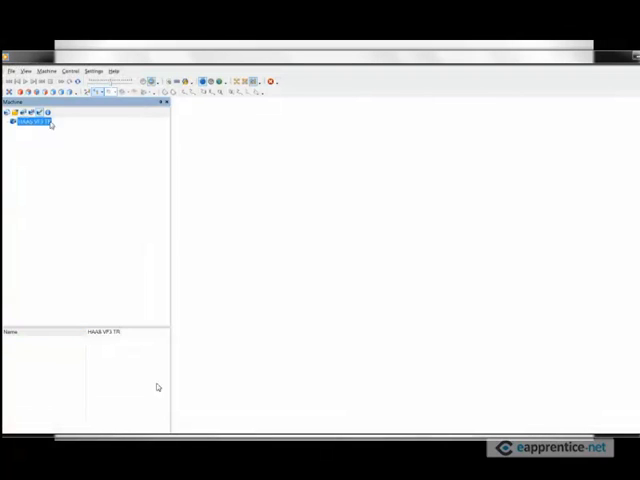
right_click(37, 122)
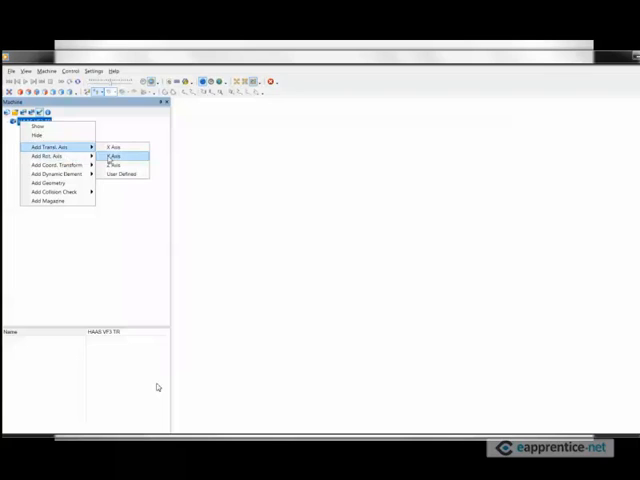
left_click(114, 157)
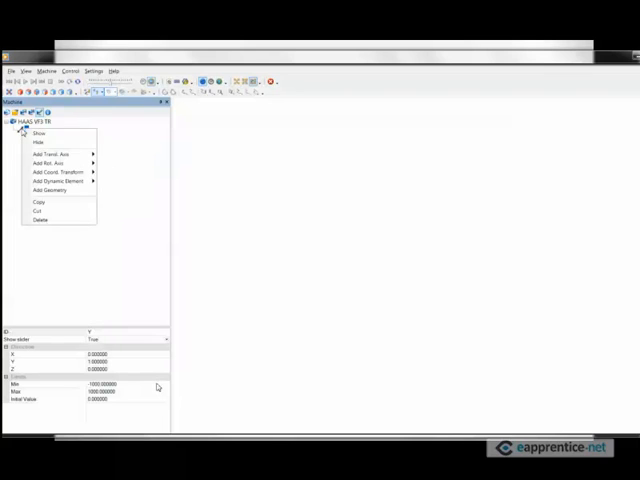
mouse_move(55, 155)
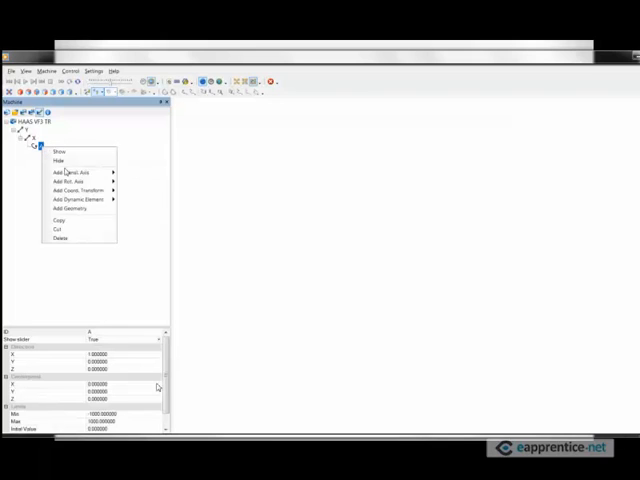
left_click(62, 182)
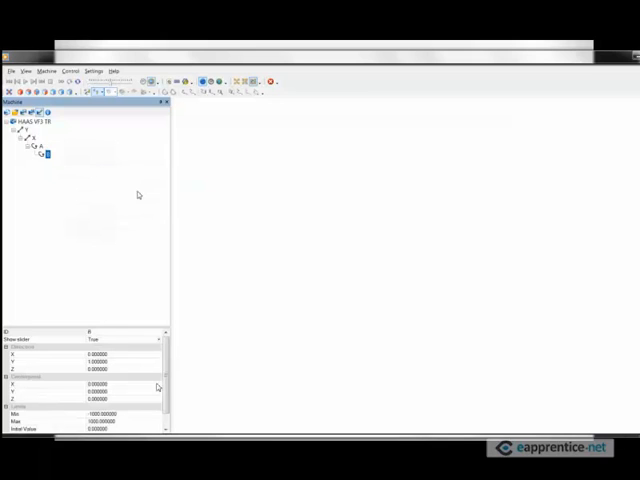
right_click(44, 155)
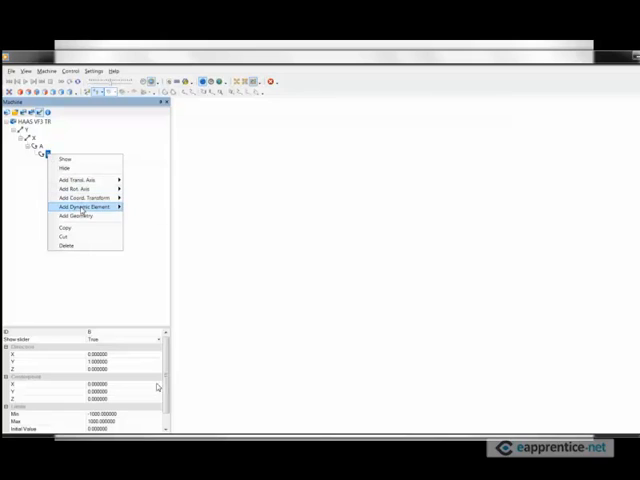
left_click(76, 196)
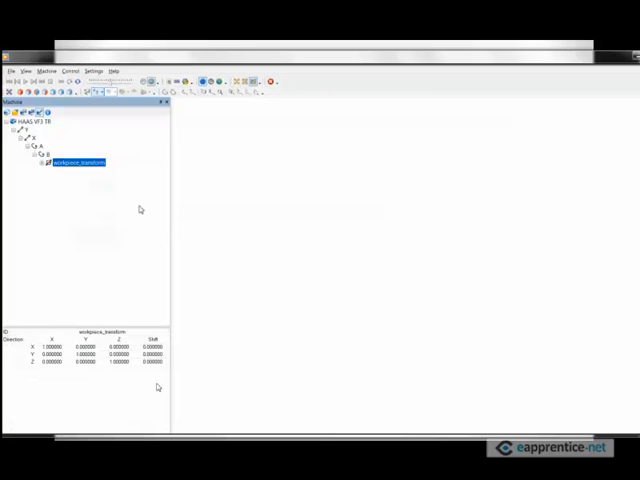
- Add a Z linear axis to the machine root carrying a tool set
left_click(35, 120)
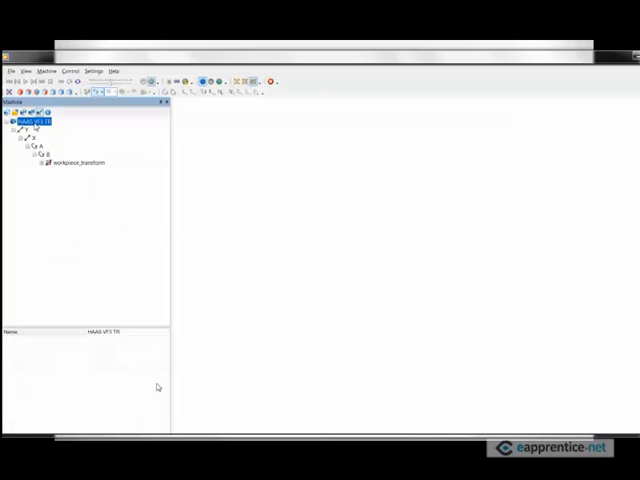
right_click(35, 114)
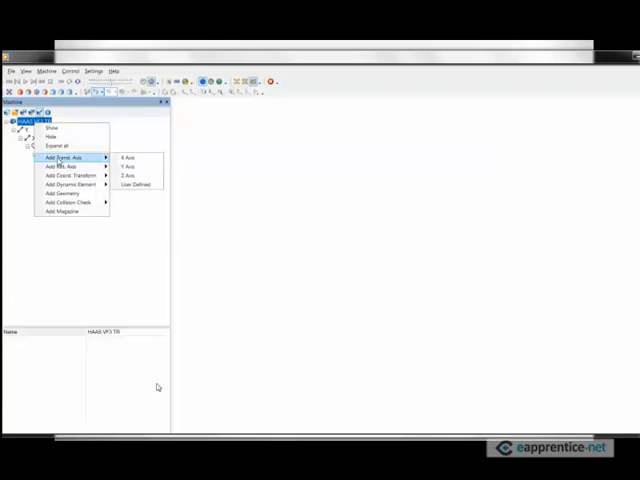
left_click(126, 176)
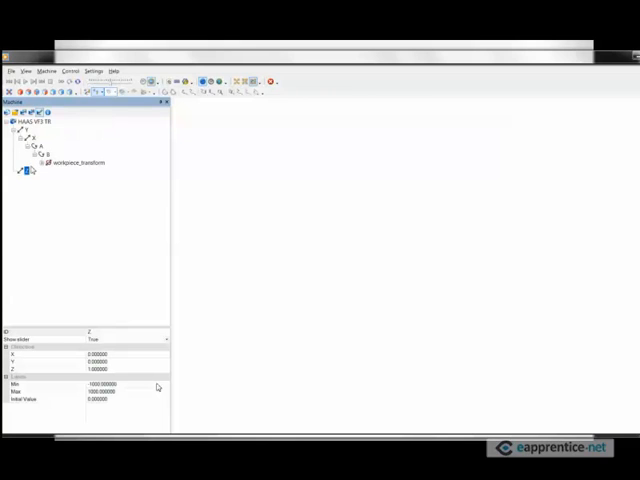
right_click(30, 172)
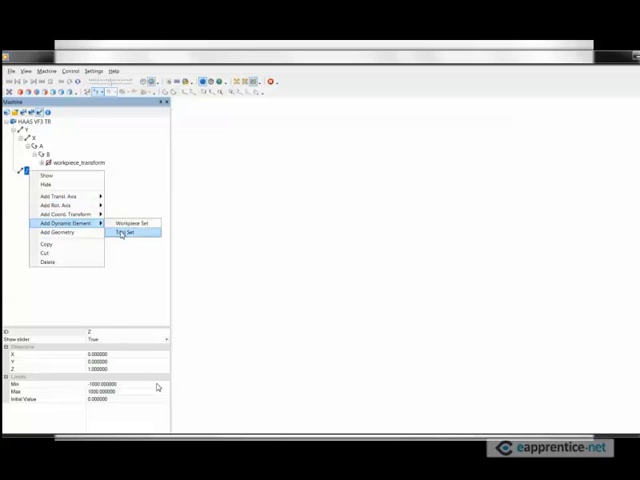
left_click(128, 232)
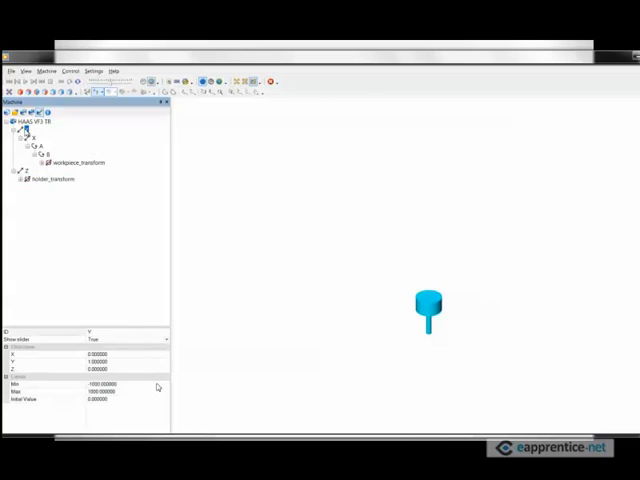
right_click(28, 128)
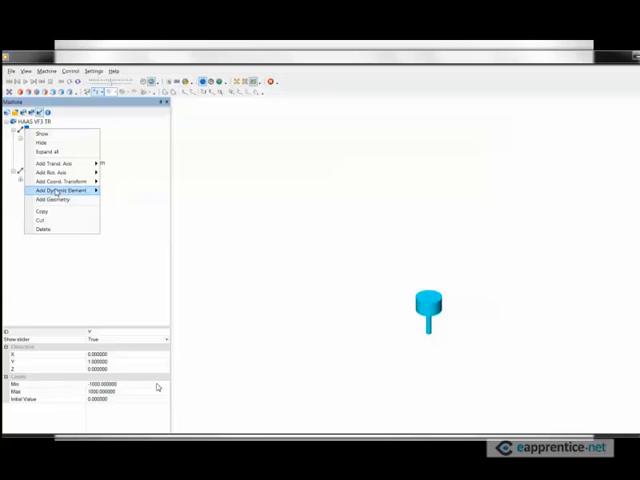
mouse_move(52, 210)
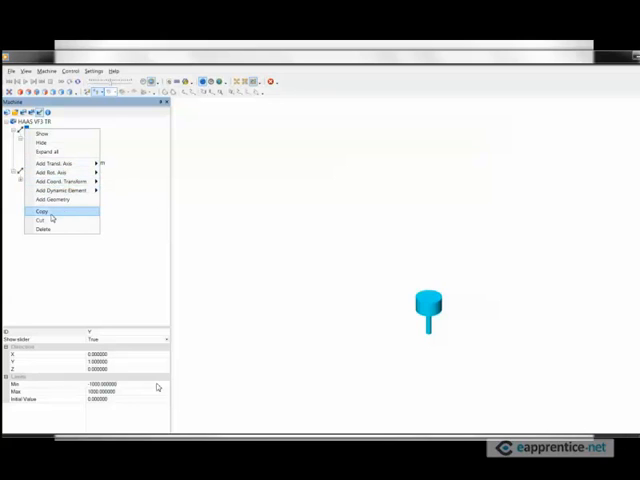
left_click(42, 211)
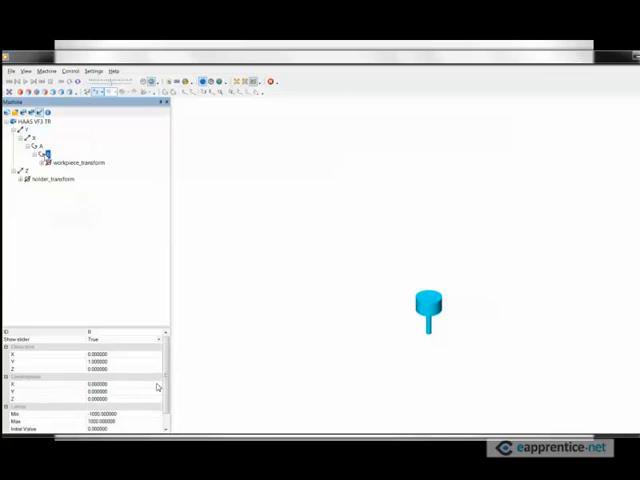
- Load HAASVF3_B1.STL under axis B and colour the platter light grey
right_click(63, 162)
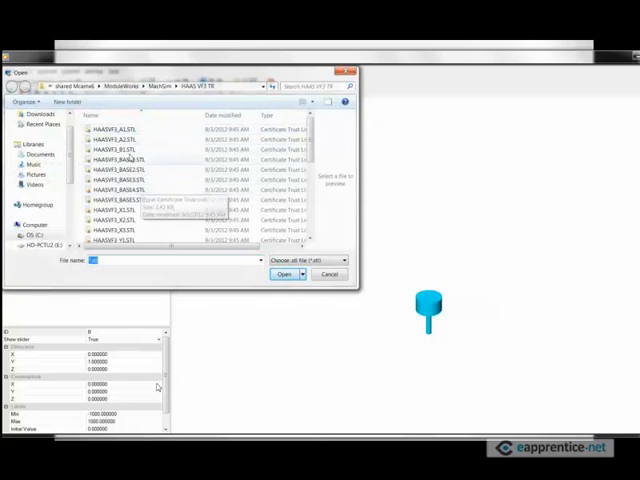
left_click(114, 140)
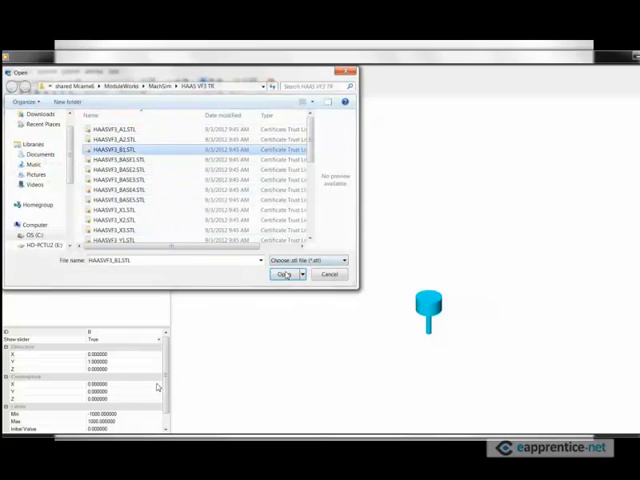
left_click(285, 274)
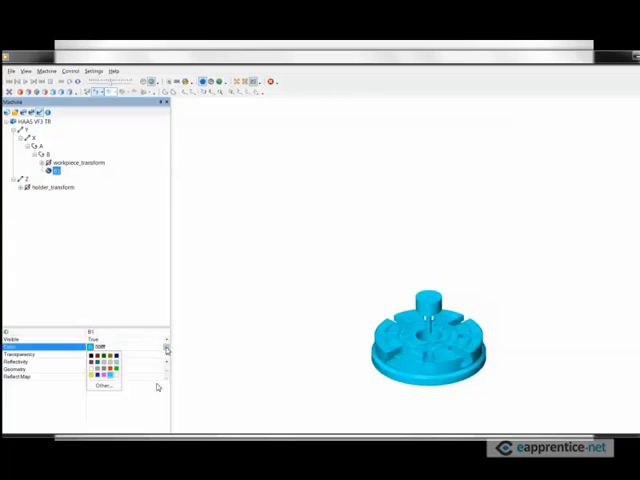
left_click(88, 362)
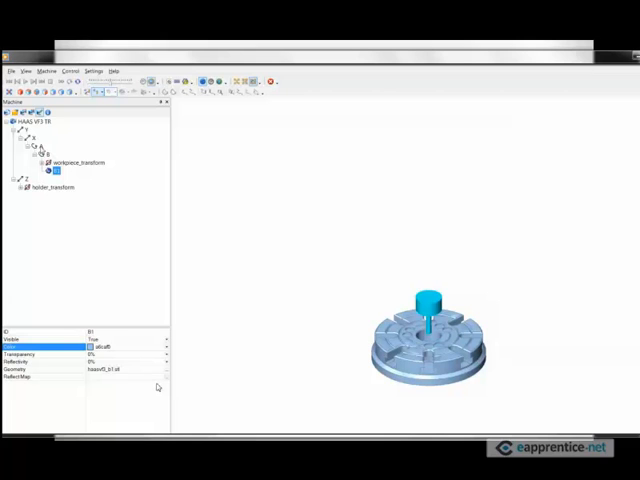
- Load the HAASVF3_A1.STL trunnion part under axis A
right_click(35, 146)
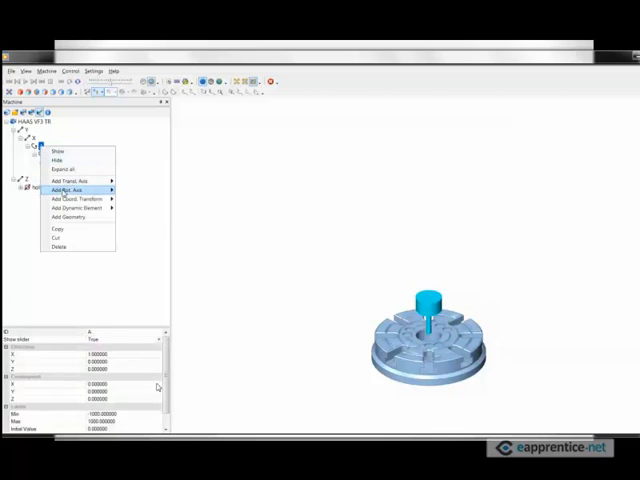
mouse_move(66, 217)
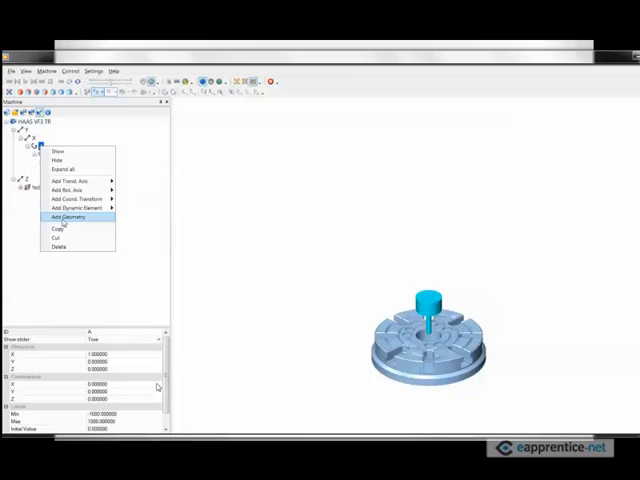
left_click(66, 217)
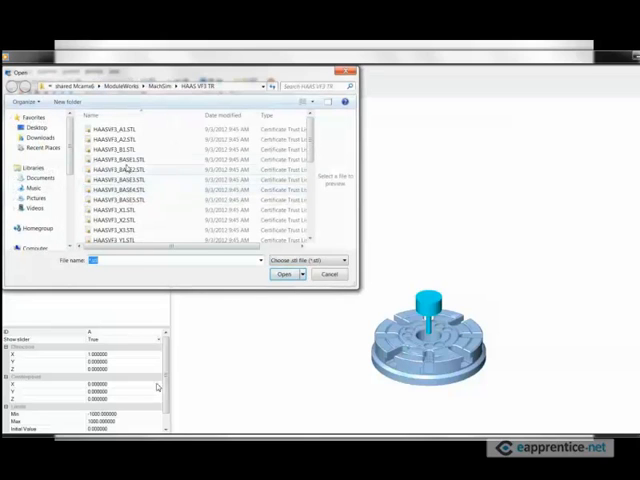
left_click(118, 128)
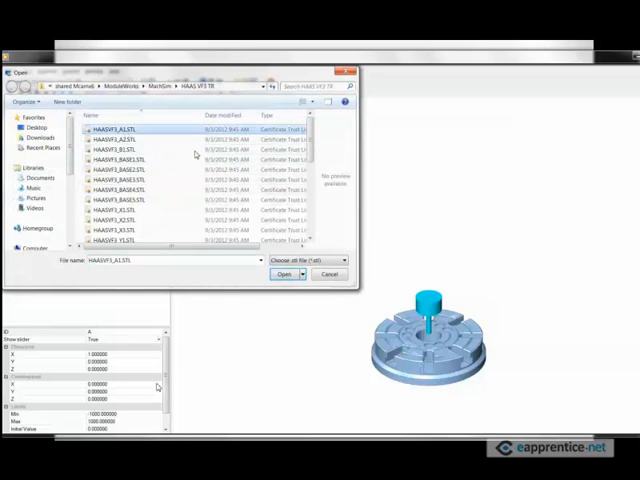
left_click(285, 274)
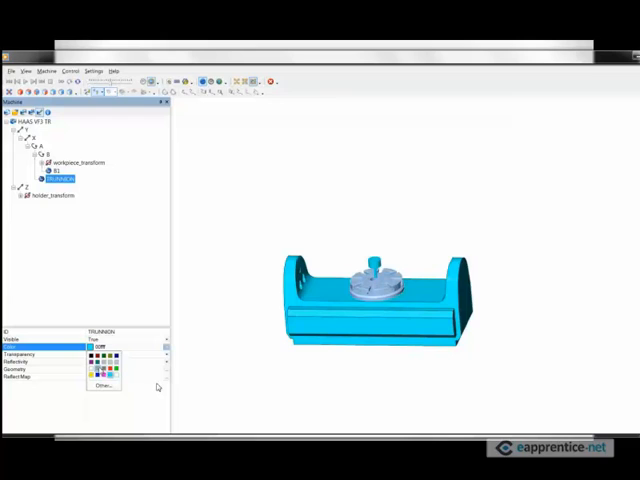
- Colour the trunnion dark teal and load HAASVF3_A2.STL under axis A
left_click(95, 375)
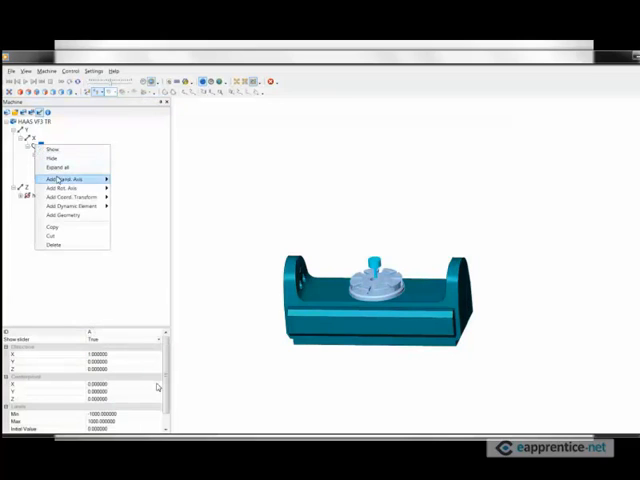
left_click(63, 179)
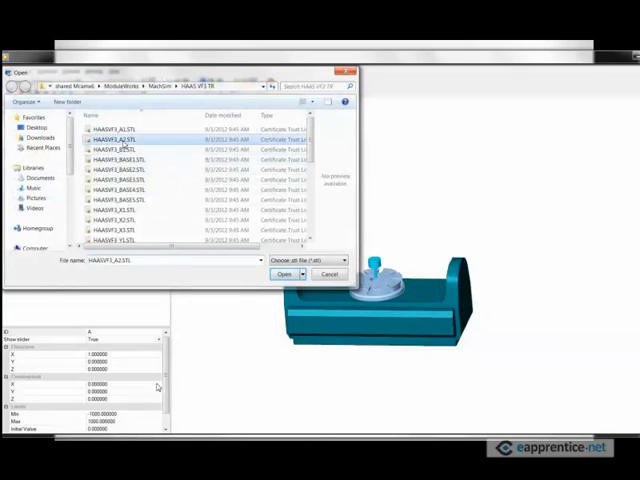
left_click(286, 274)
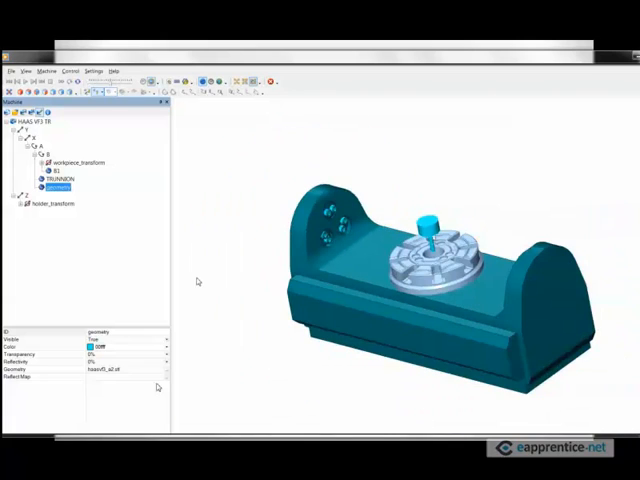
left_click(45, 331)
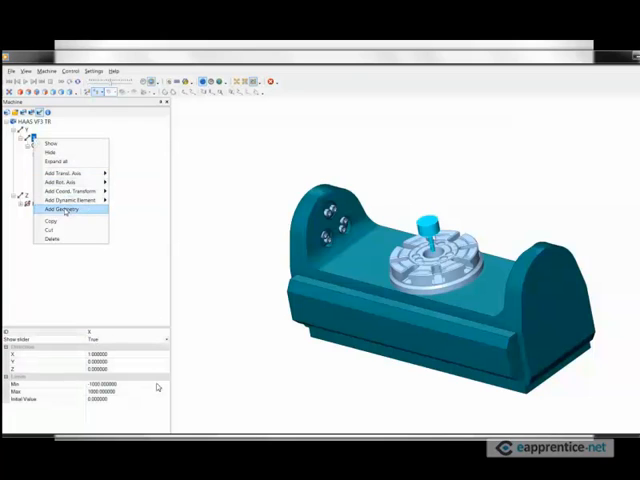
- Load the HAASVF3_X1.STL base slab under the X axis
left_click(58, 208)
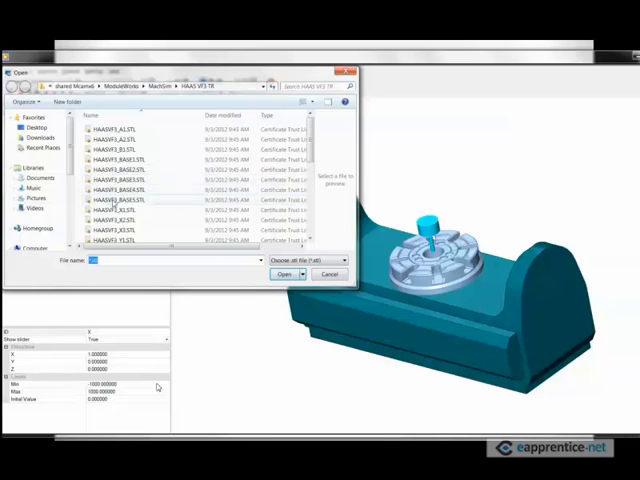
left_click(115, 210)
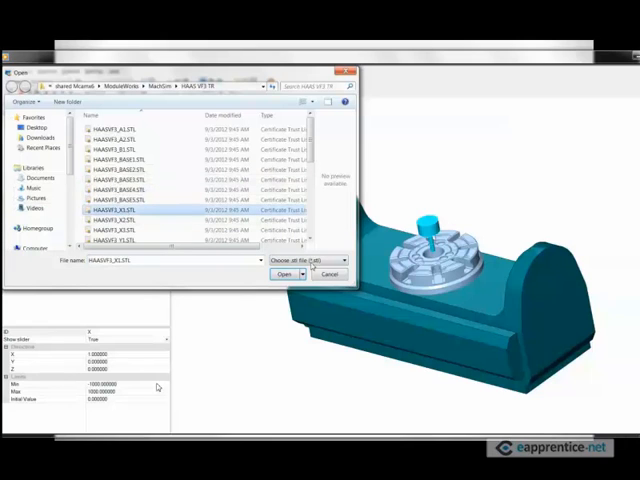
left_click(287, 274)
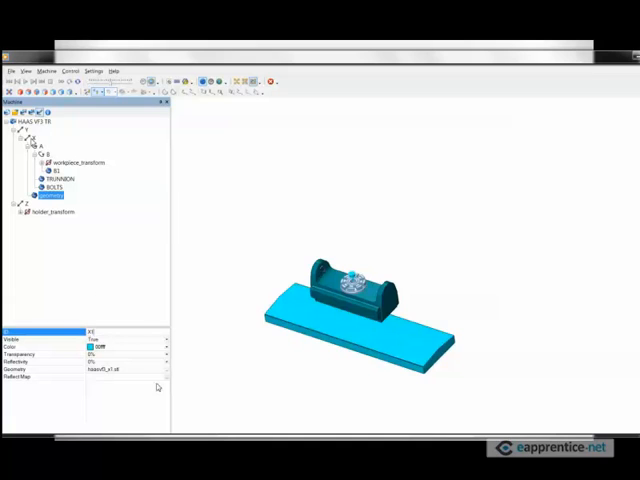
- Add the HAASVF3_X2.STL table under X as TABLE, coloured light grey
left_click(52, 196)
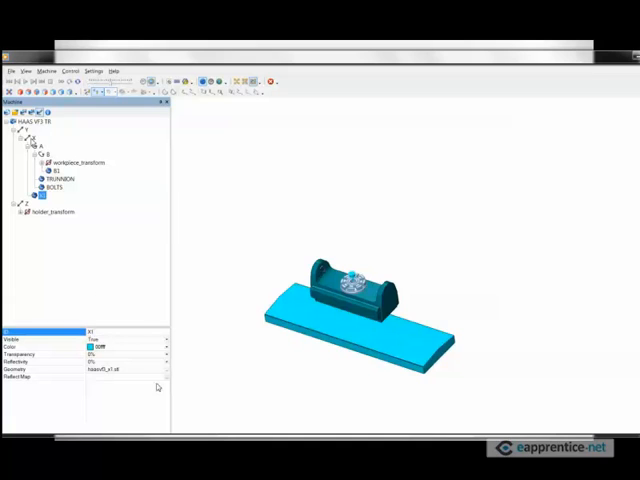
right_click(35, 138)
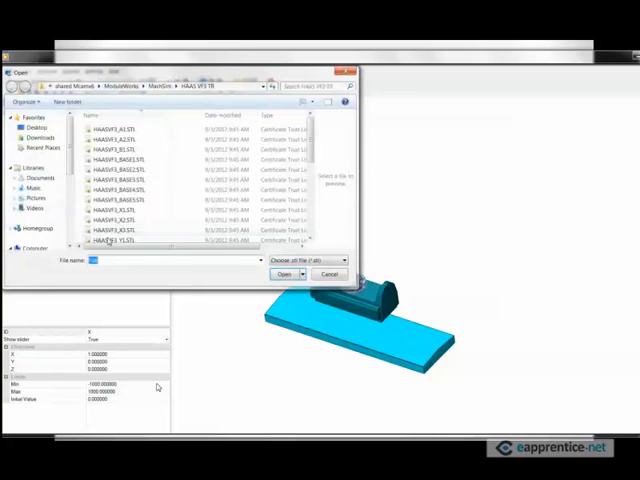
left_click(115, 221)
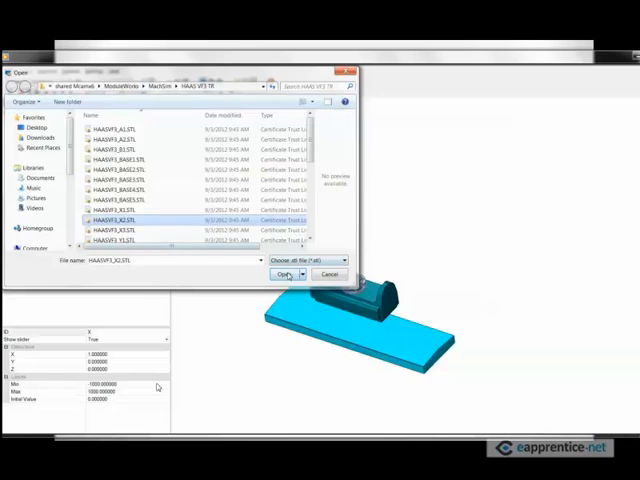
left_click(285, 274)
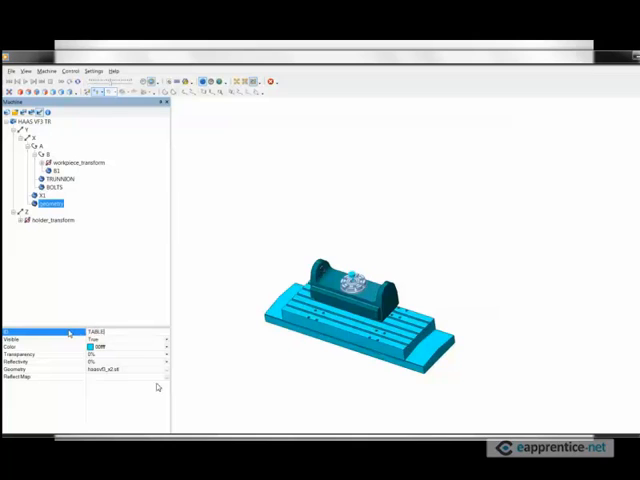
left_click(98, 345)
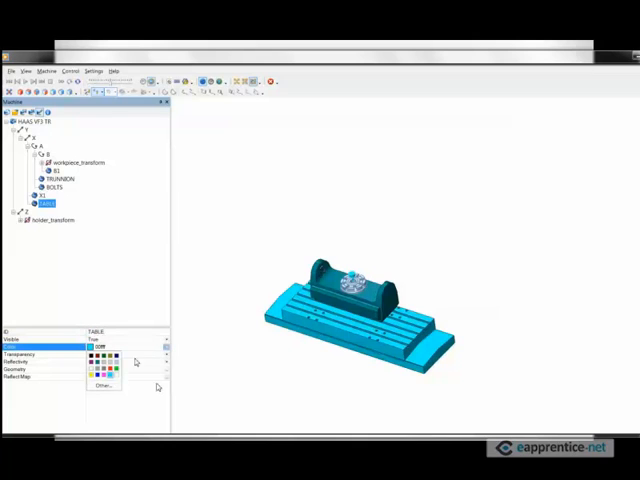
left_click(95, 368)
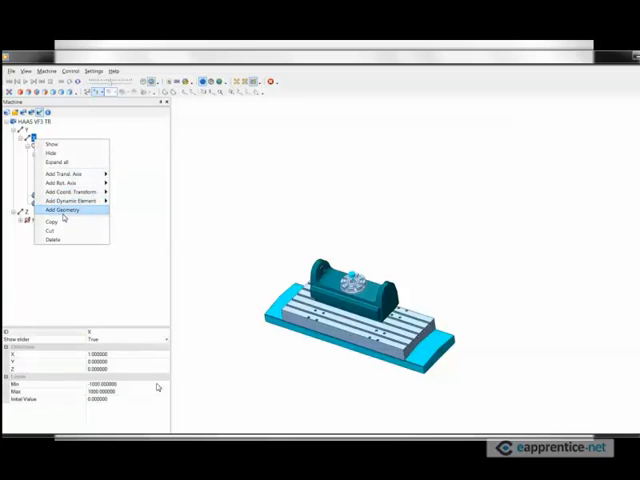
- Load the HAASVF3_X3.STL rotary base part under the X axis
left_click(60, 210)
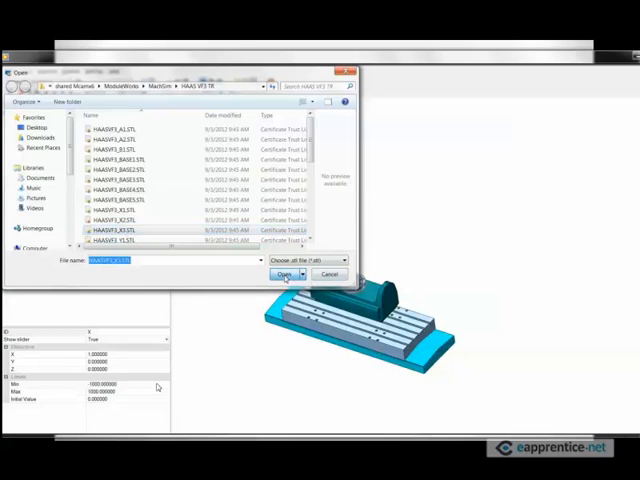
left_click(286, 275)
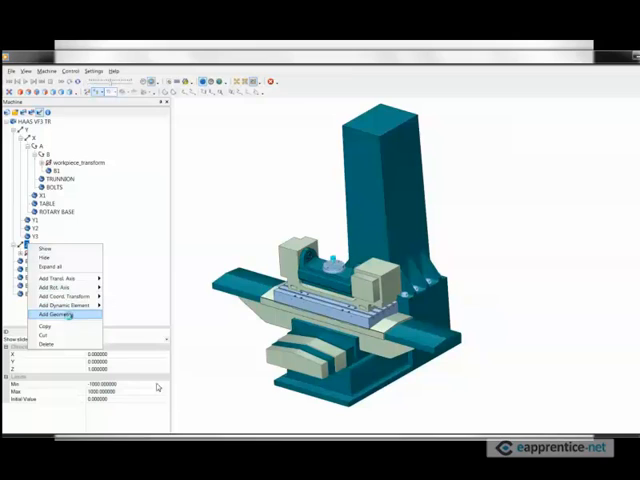
- Load the HAASVF3_Z1 head part under the Z axis and recolour it
left_click(58, 317)
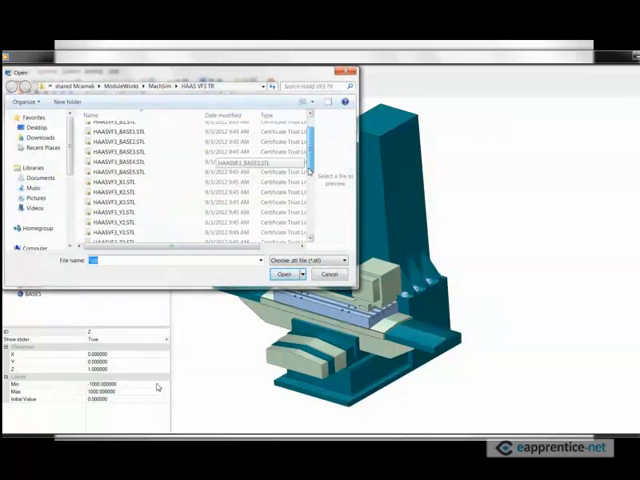
scroll("down", 3)
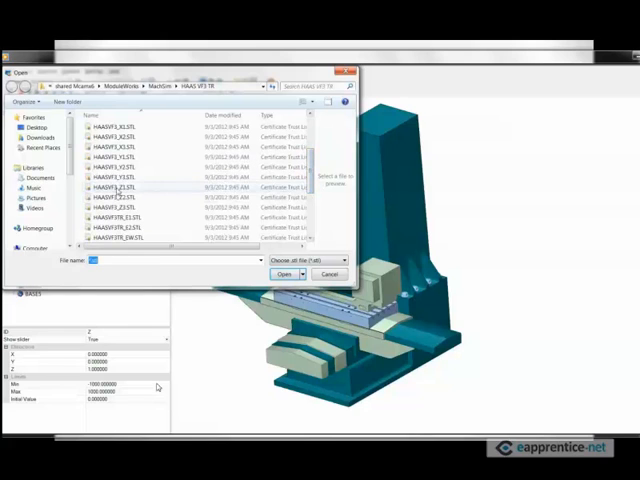
left_click(286, 273)
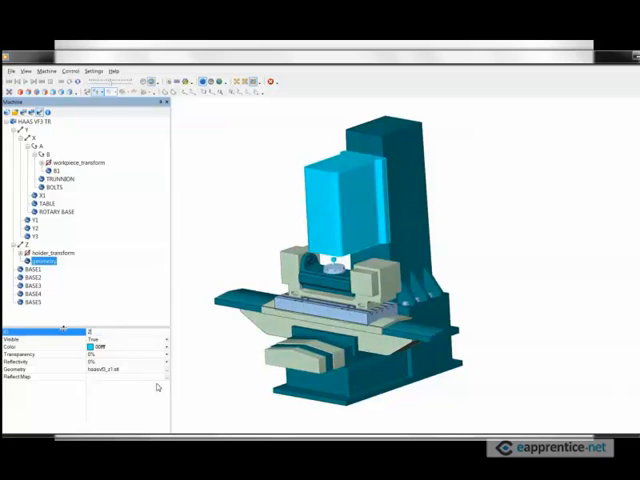
left_click(100, 346)
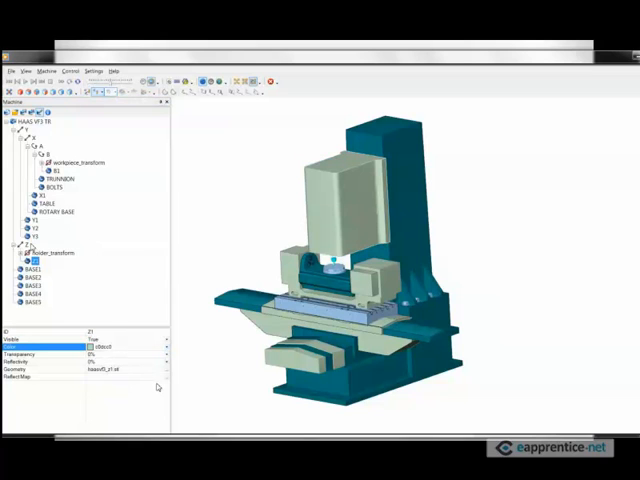
- Add the HAASVF3_Z2 part under the Z axis and recolour it
right_click(45, 252)
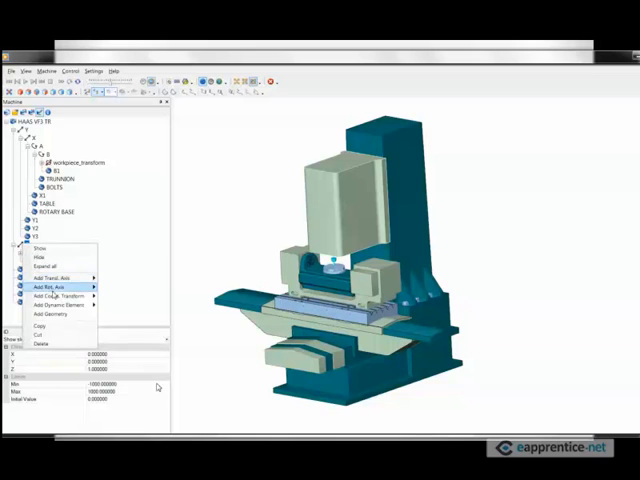
left_click(52, 315)
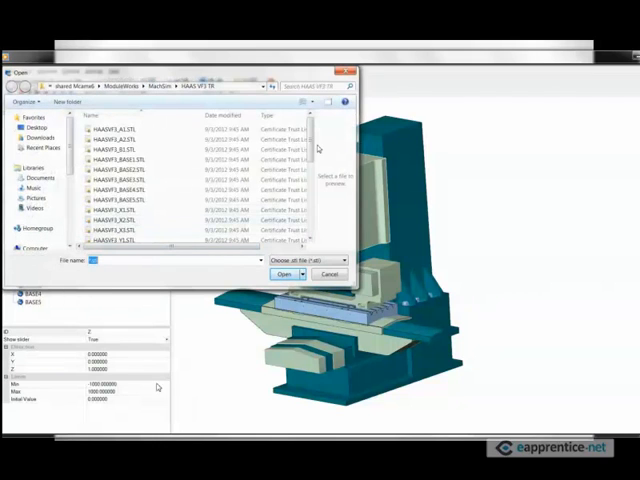
scroll("down", 3)
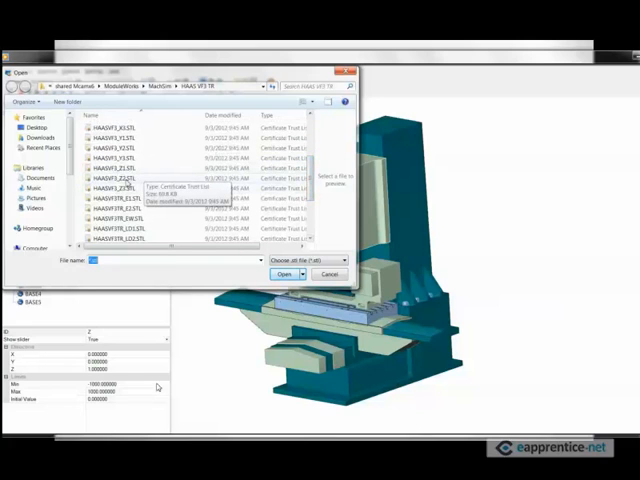
left_click(114, 178)
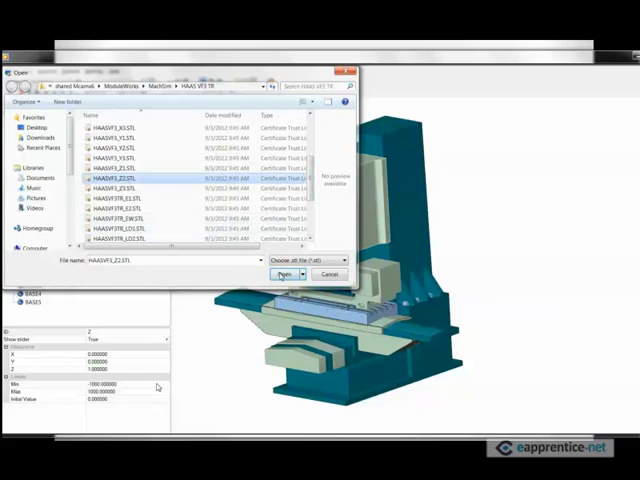
left_click(286, 274)
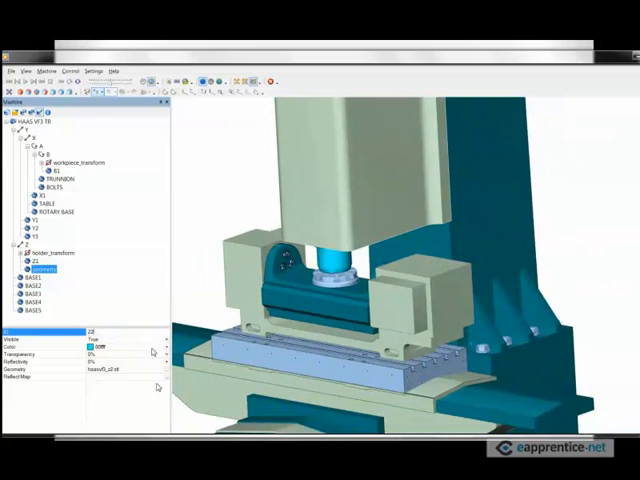
left_click(110, 345)
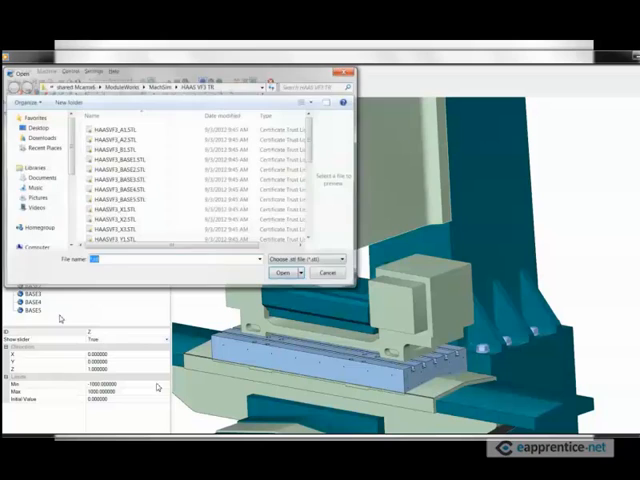
- Load the HAASVF3_Z3 spindle part and colour it light grey
scroll("down", 3)
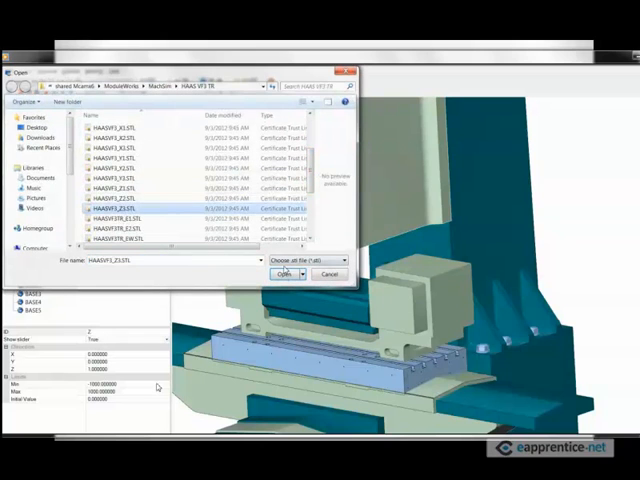
left_click(287, 273)
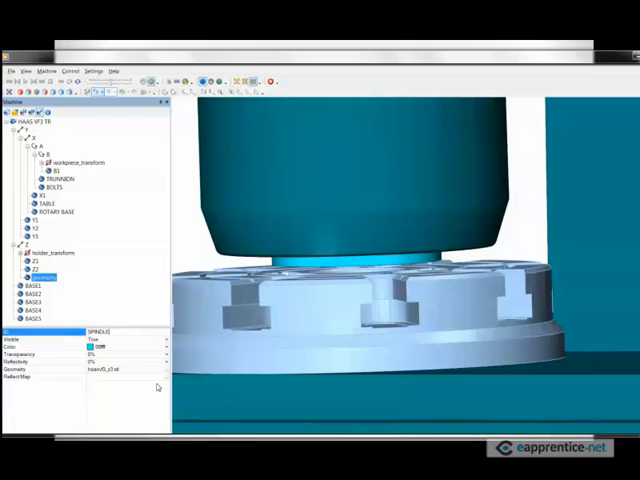
left_click(163, 347)
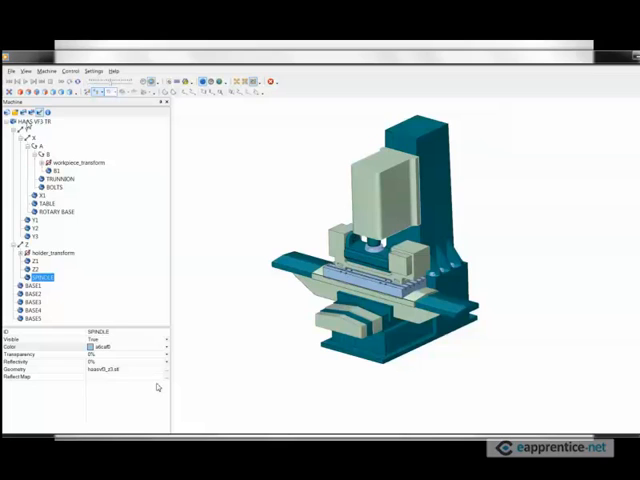
- Add LEFT DOOR and RIGHT DOOR translation axes, RIGHT DOOR with X direction -1
right_click(30, 119)
type("LEFT DOOR")
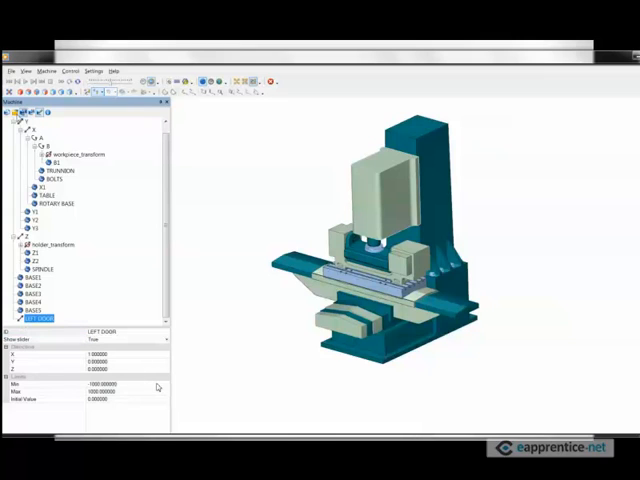
scroll("up", 3)
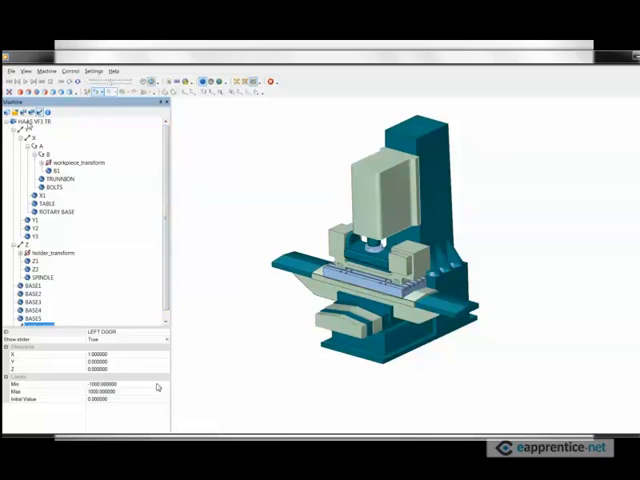
right_click(35, 118)
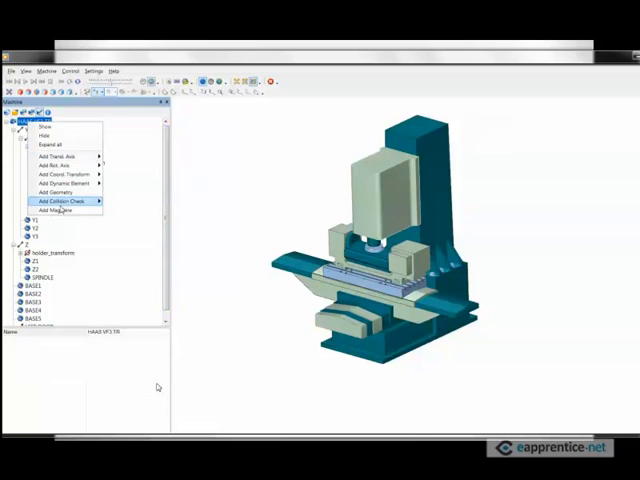
mouse_move(62, 165)
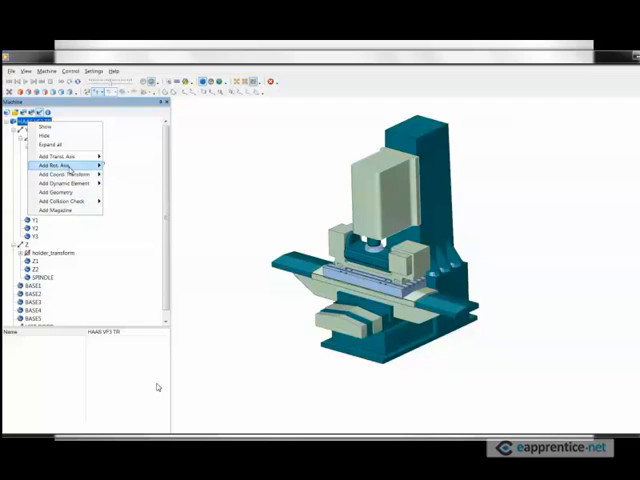
left_click(56, 165)
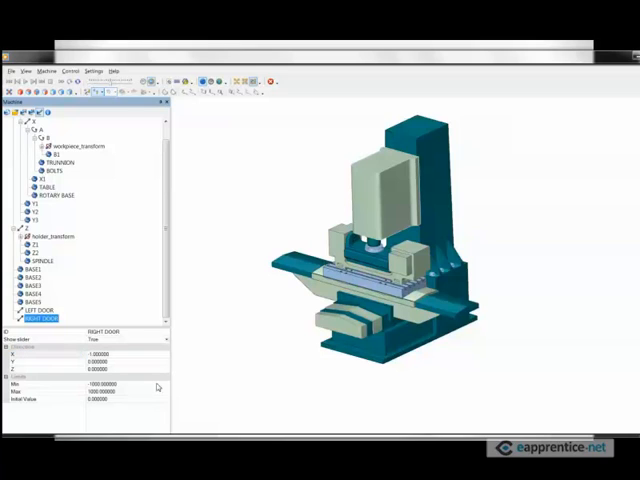
left_click(40, 310)
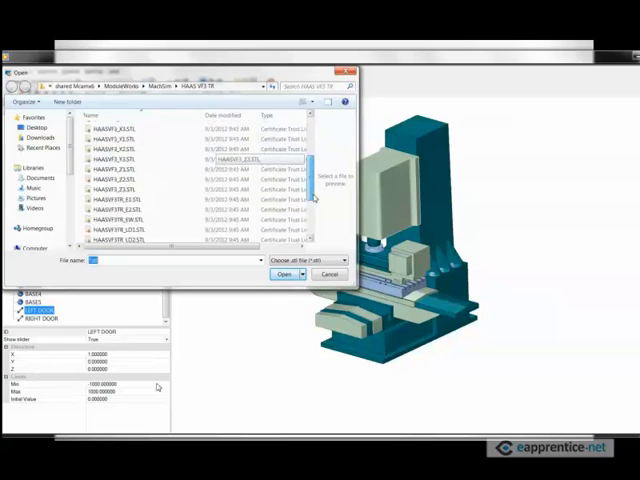
- Load haasvf3tr_ld1.stl under LEFT DOOR and colour the frame pale grey
scroll("down", 3)
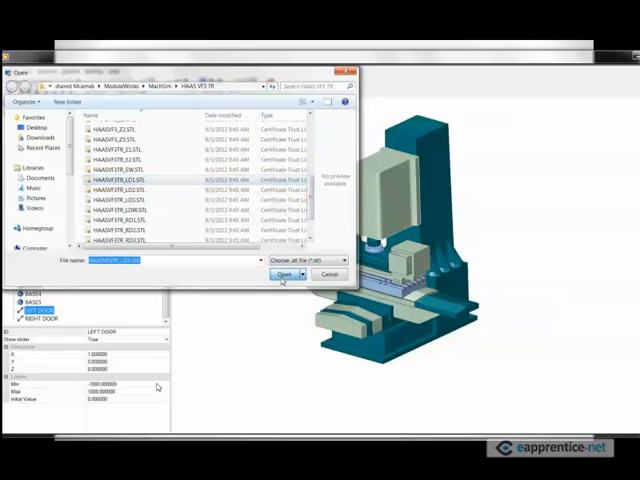
left_click(285, 275)
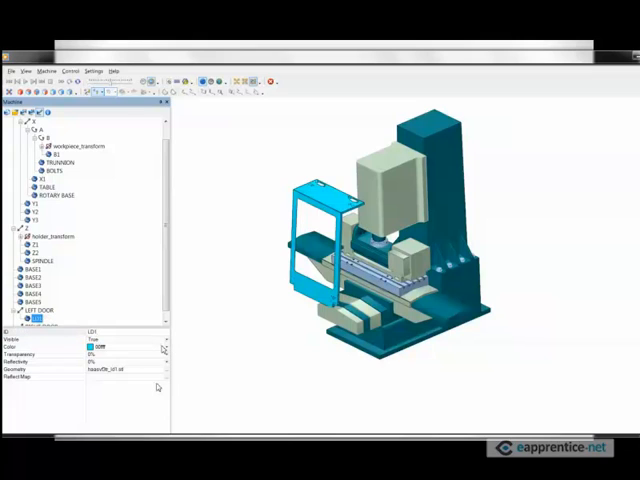
left_click(100, 346)
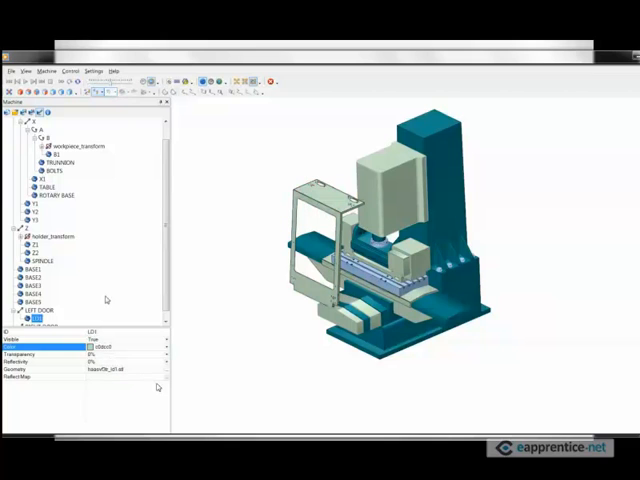
- Load the HAASVF3TR_LD2.STL handle part under LEFT DOOR
right_click(40, 310)
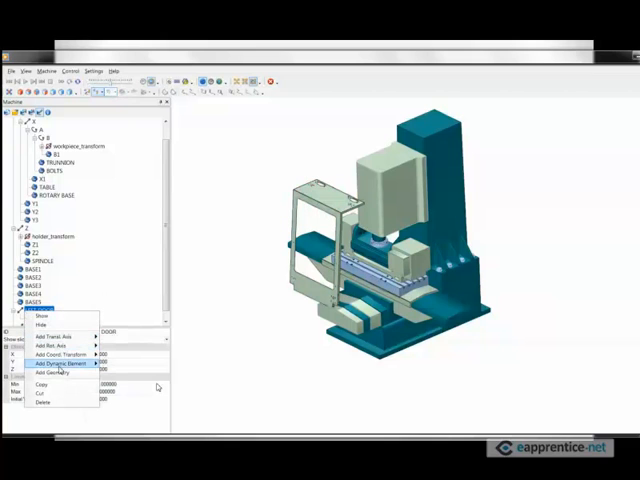
left_click(50, 372)
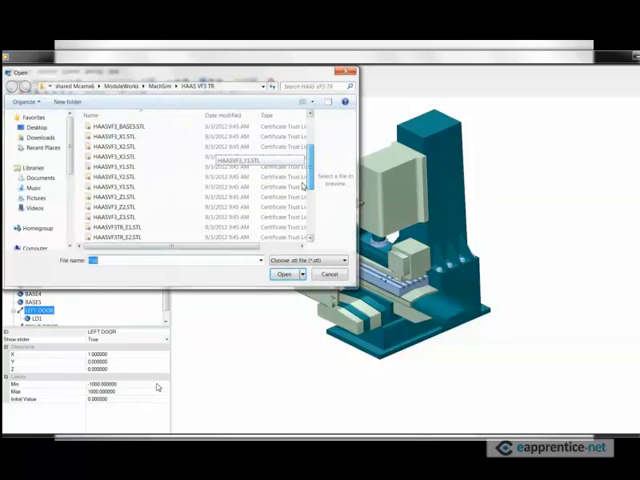
scroll("down", 3)
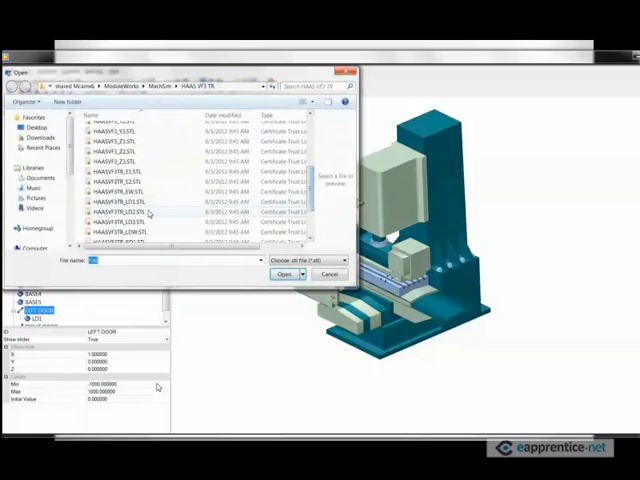
left_click(285, 274)
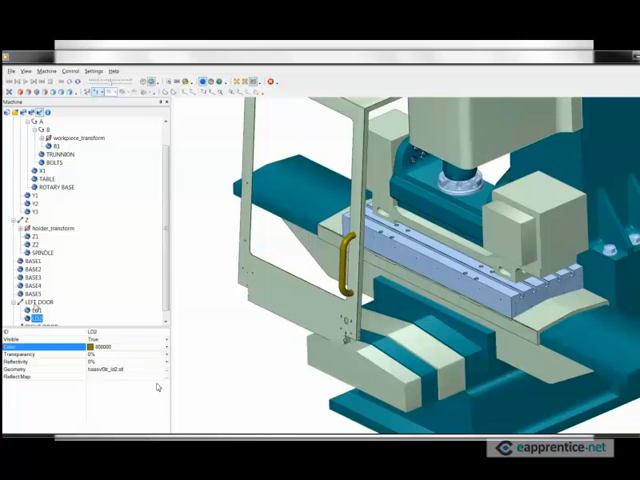
- Add HAASVF3TR_LD3.STL under LEFT DOOR and colour it pale grey
left_click(48, 302)
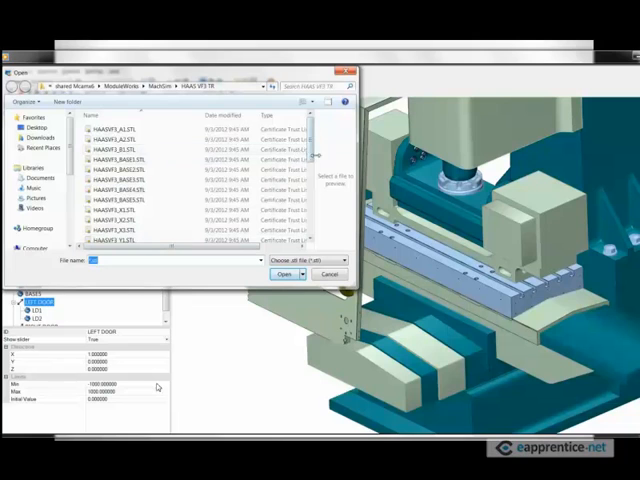
scroll("down", 3)
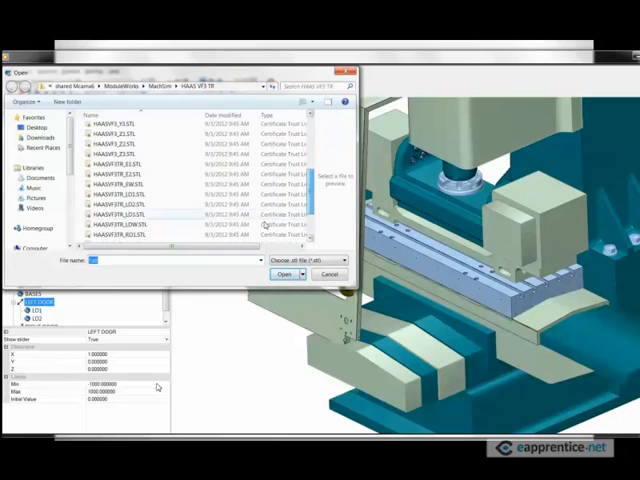
left_click(117, 214)
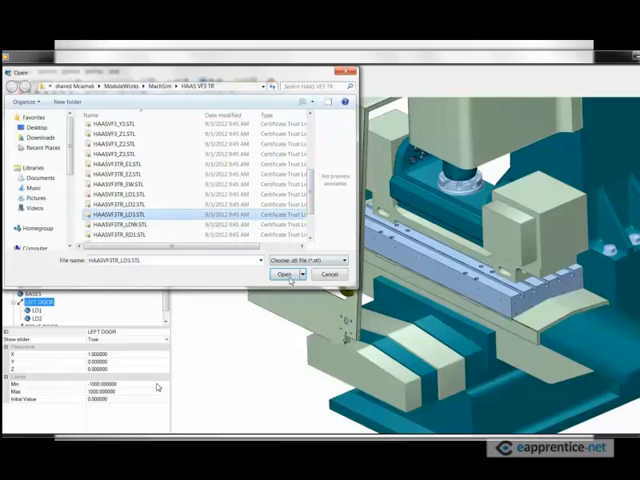
left_click(287, 274)
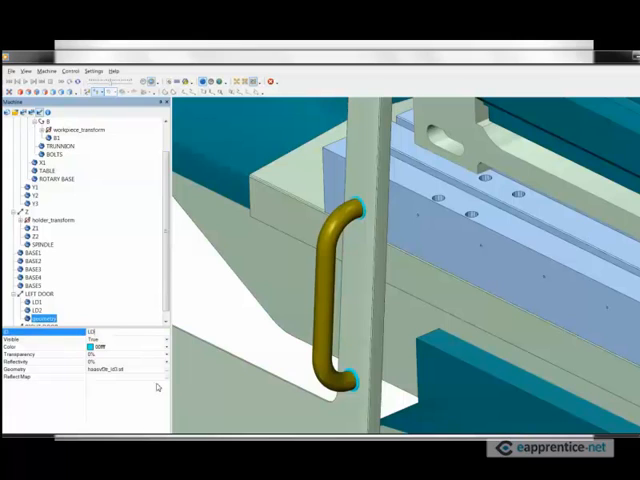
left_click(40, 317)
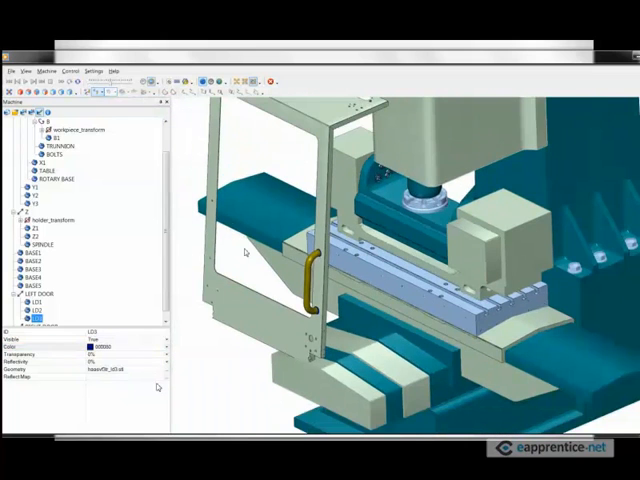
- Add HAASVF3TR_LDW.STL under LEFT DOOR, coloured yellow with 75% transparency
right_click(35, 283)
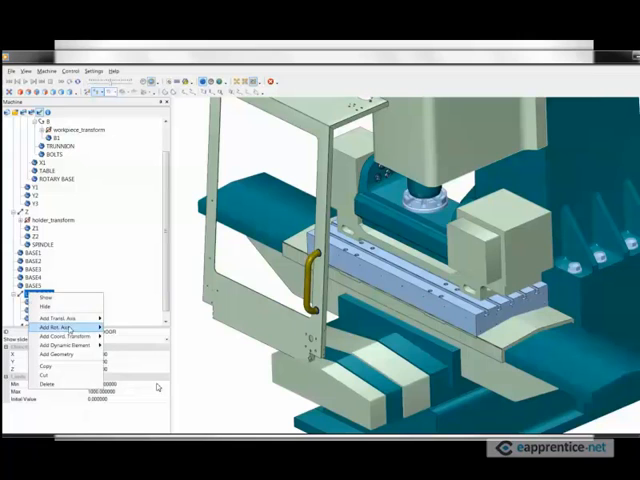
mouse_move(65, 317)
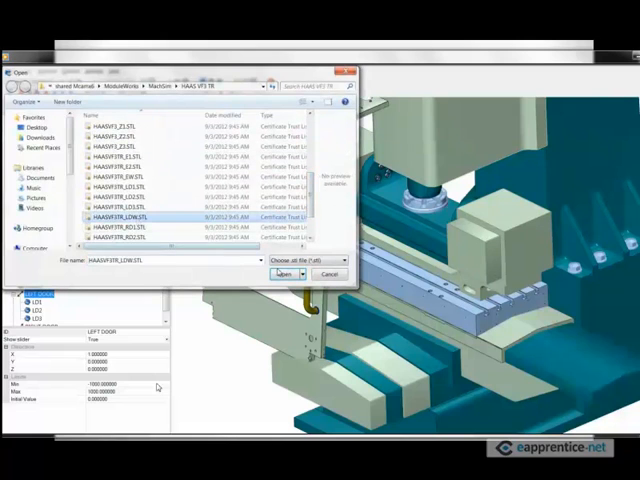
left_click(286, 273)
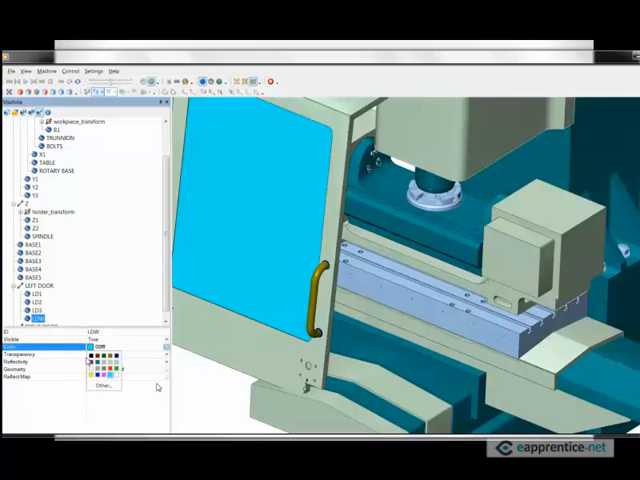
left_click(96, 368)
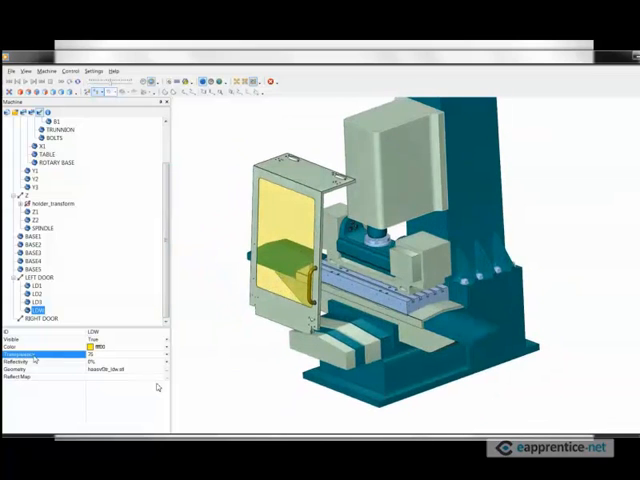
left_click(43, 318)
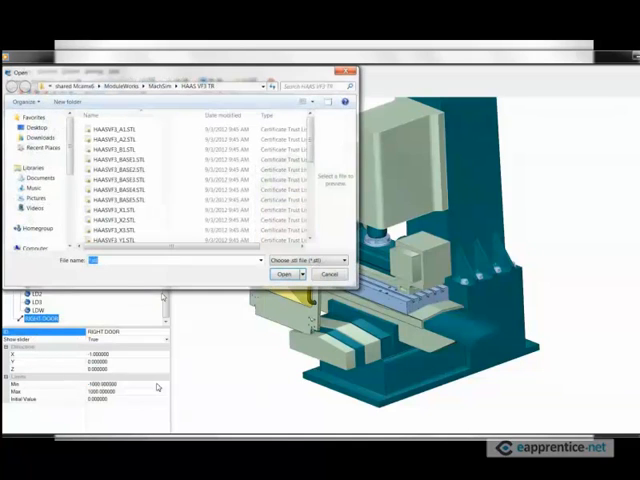
- Load RD1 under RIGHT DOOR and make the RDW window yellow and see-through
scroll("down", 3)
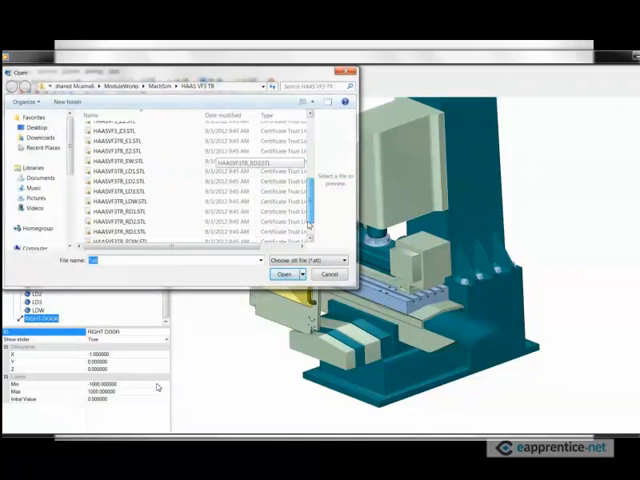
left_click(120, 186)
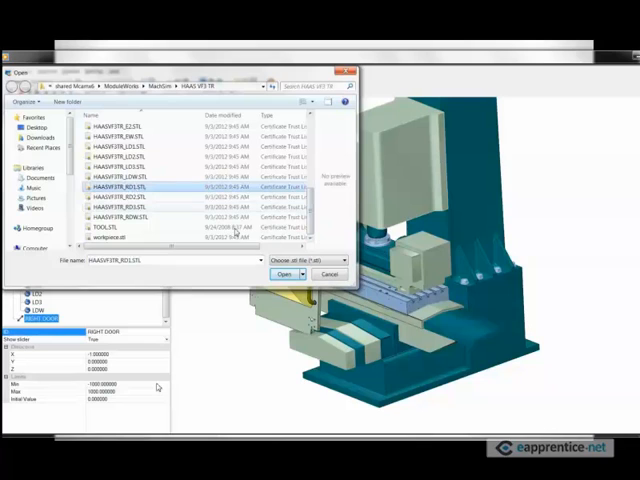
left_click(287, 273)
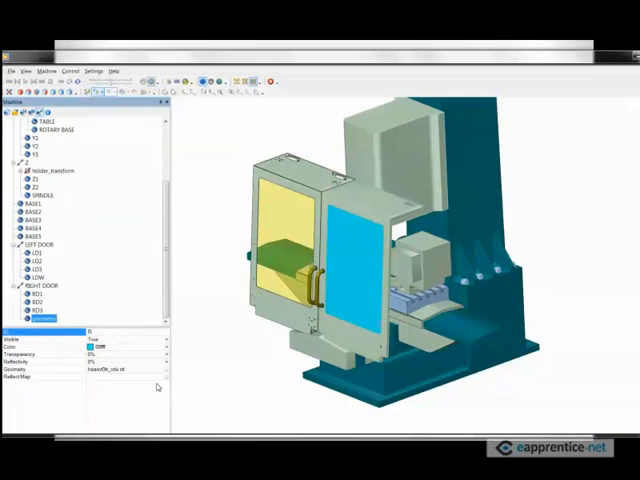
left_click(120, 332)
type("RDW")
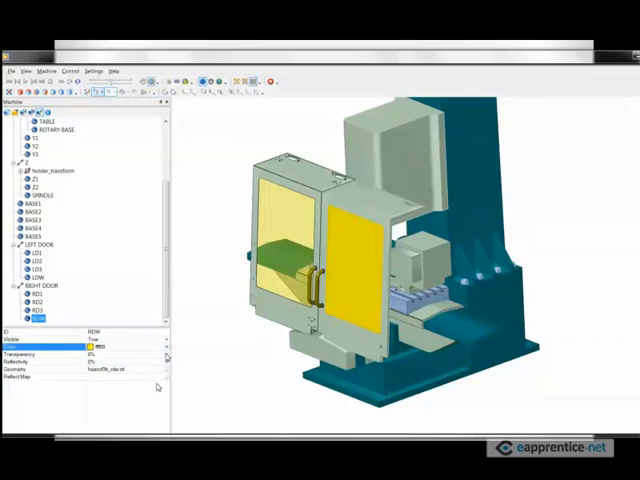
left_click(45, 355)
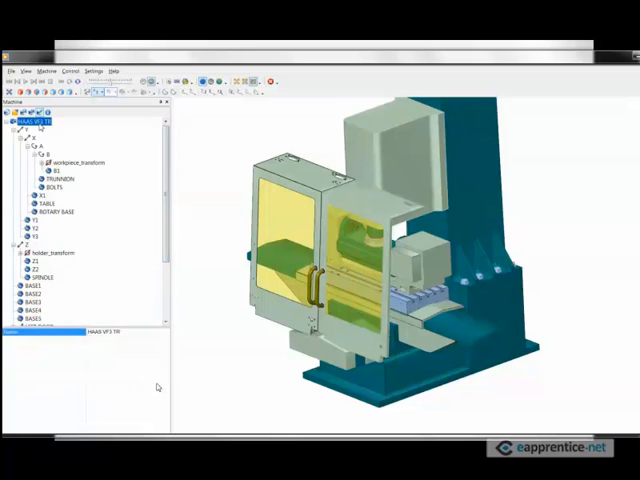
- Add HAASVF3TR_E1.STL at the HAAS VF3 TR root, coloured light blue
right_click(35, 120)
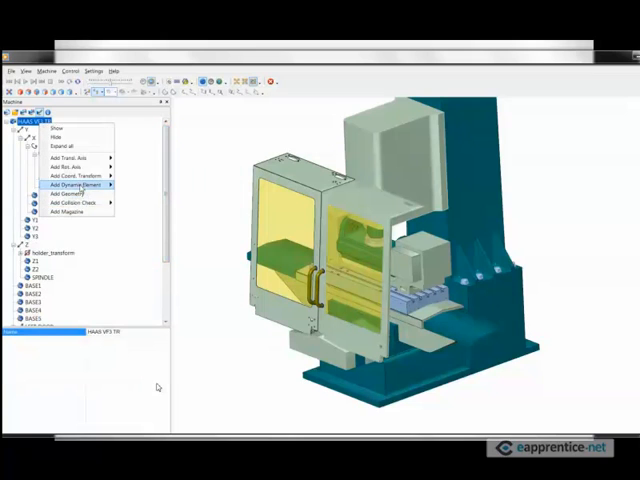
left_click(72, 193)
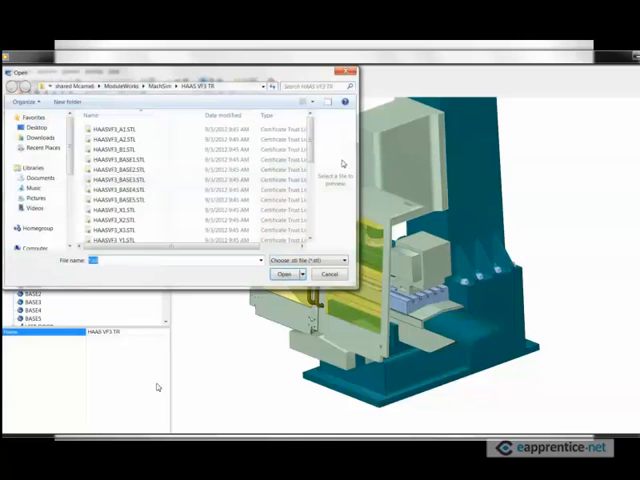
scroll("down", 3)
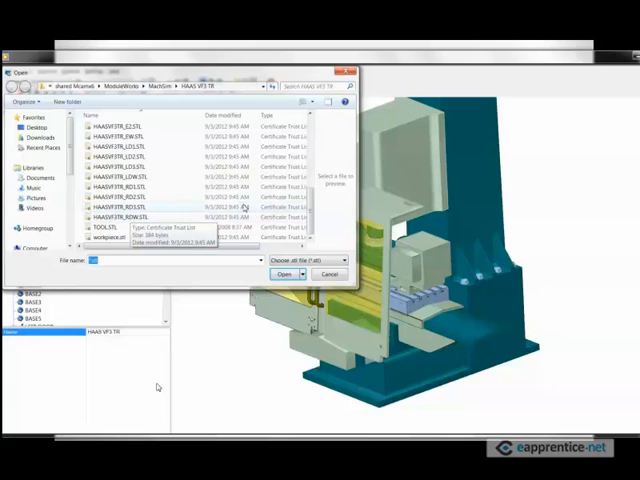
scroll("up", 3)
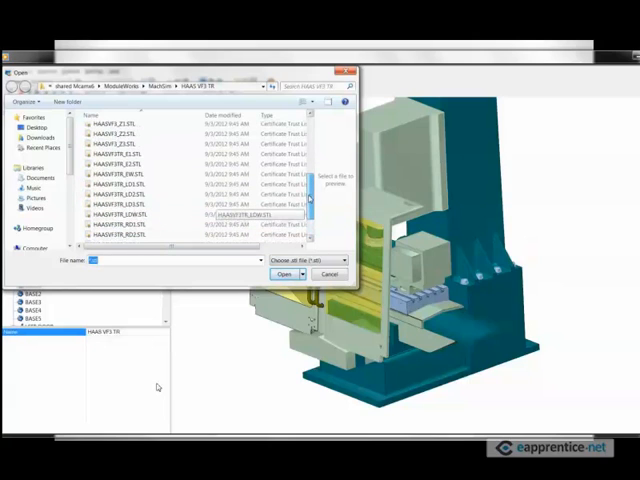
left_click(120, 154)
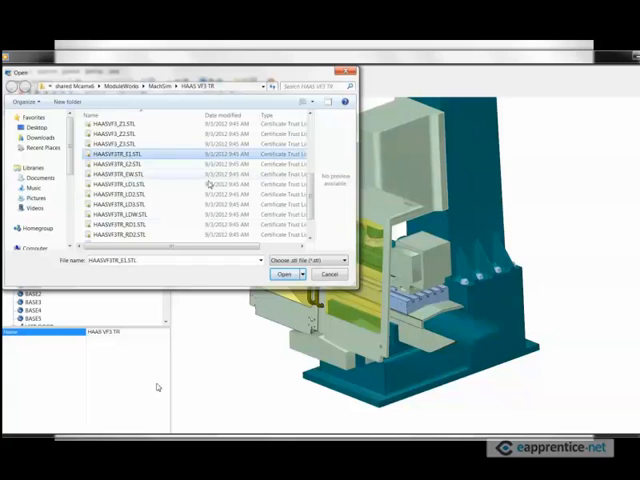
left_click(286, 274)
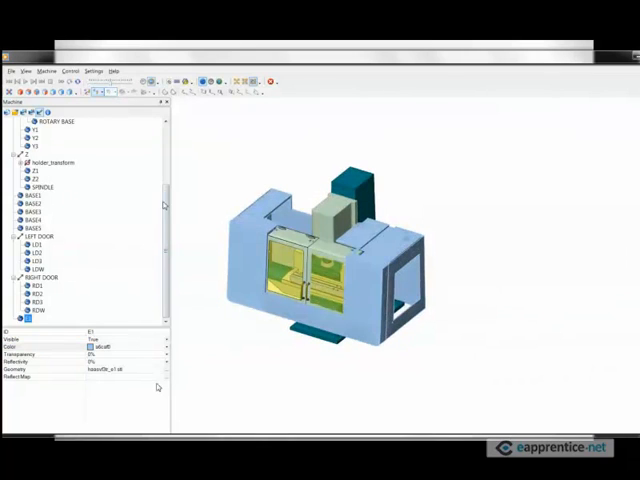
left_click(40, 120)
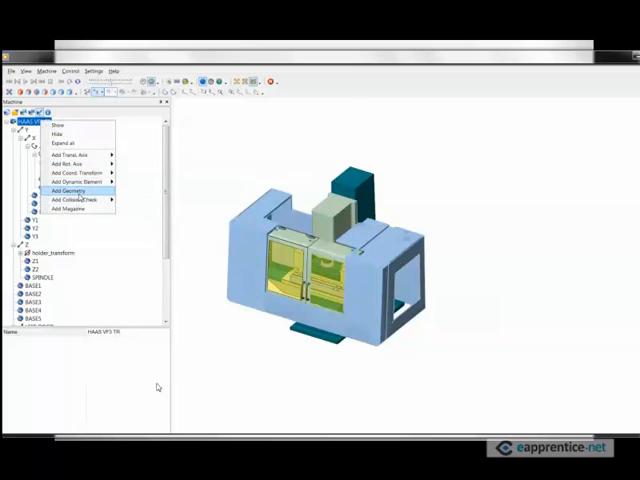
- Load HAASVF3TR_E2.STL at the machine root with ID E2 and colour 0000ff
left_click(66, 191)
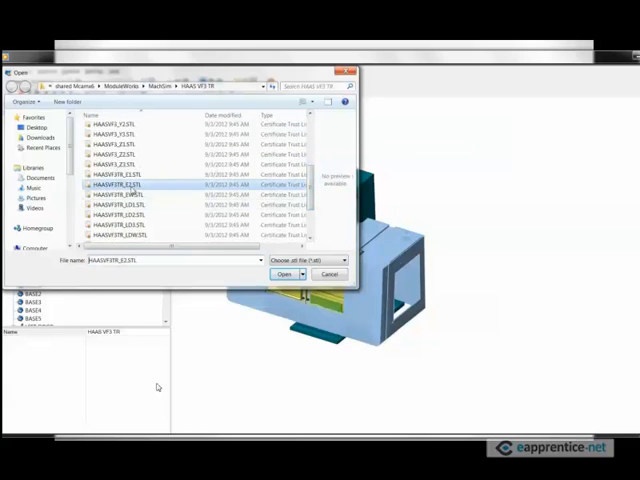
left_click(287, 274)
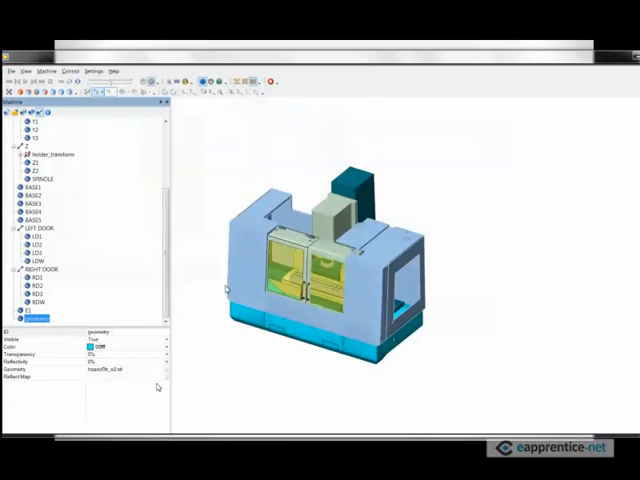
left_click(40, 318)
type("E2")
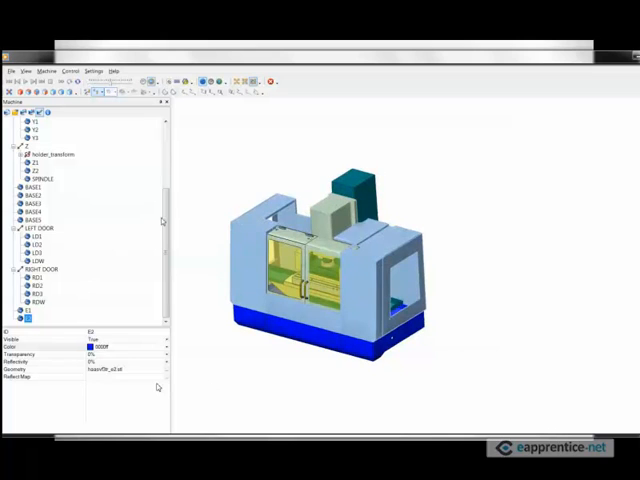
left_click(40, 118)
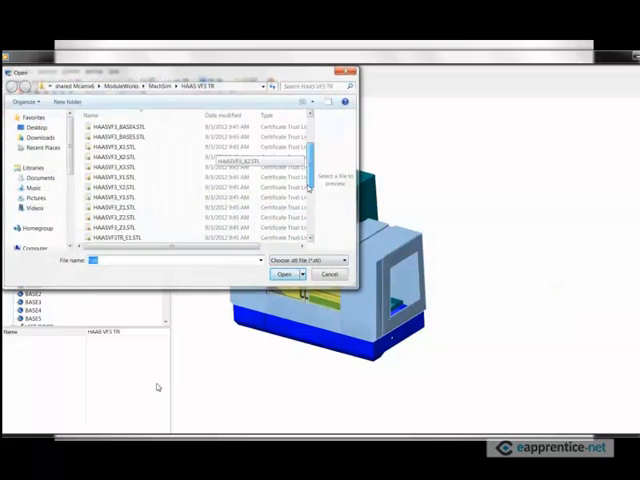
- Load HAASVF3TR_EW.STL with ID EW, colour ffff00 and 75% transparency
scroll("down", 3)
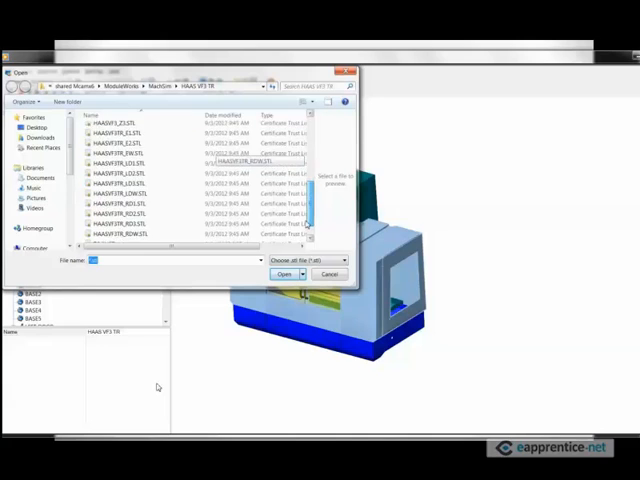
scroll("up", 3)
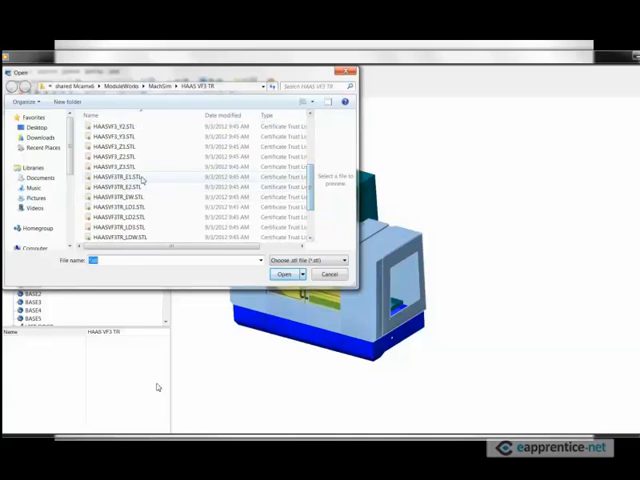
left_click(130, 200)
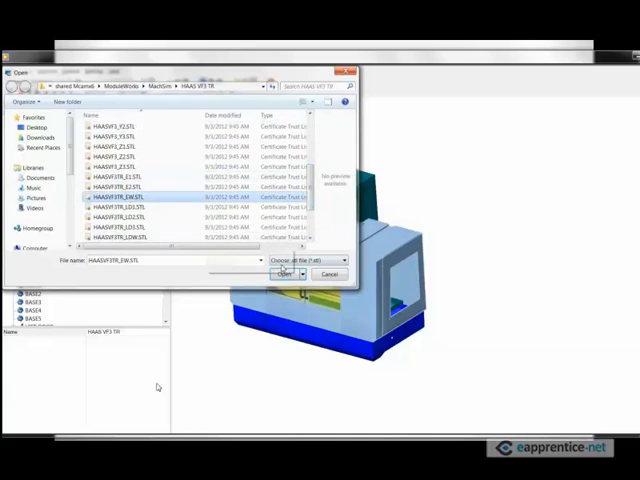
left_click(288, 274)
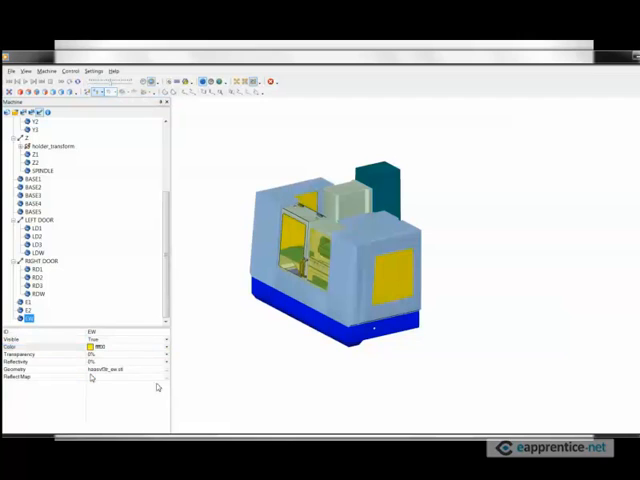
left_click(30, 355)
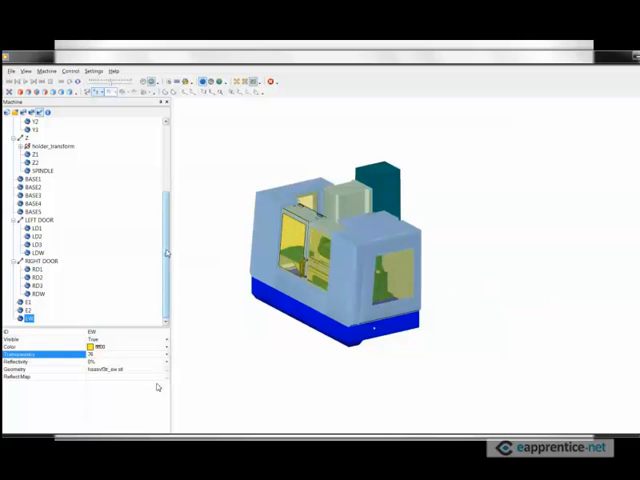
scroll("up", 3)
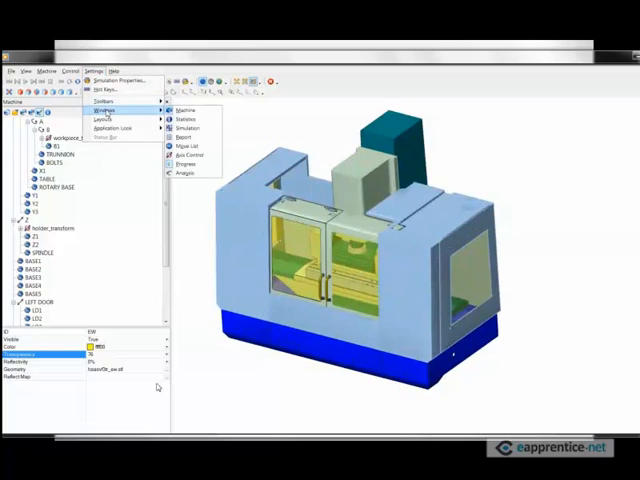
mouse_move(188, 146)
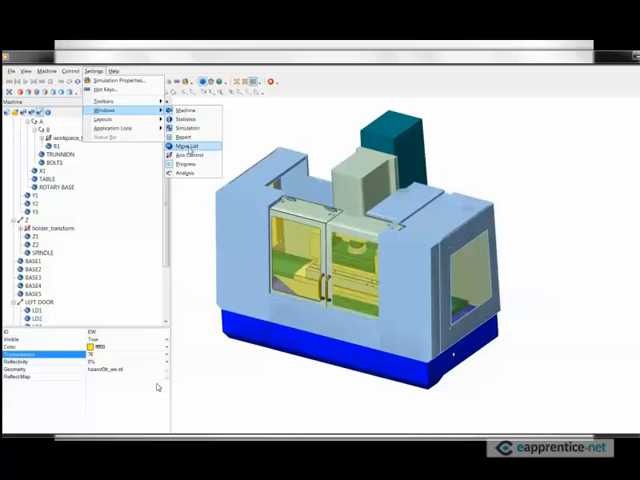
- Set the LEFT DOOR axis value to -700 in Axis Control
left_click(186, 146)
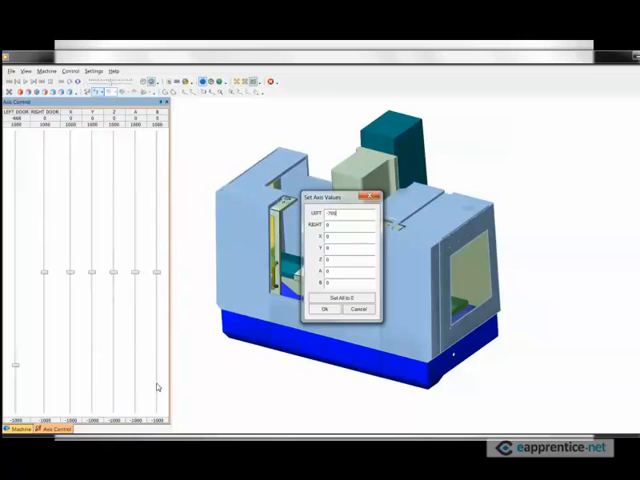
left_click(325, 309)
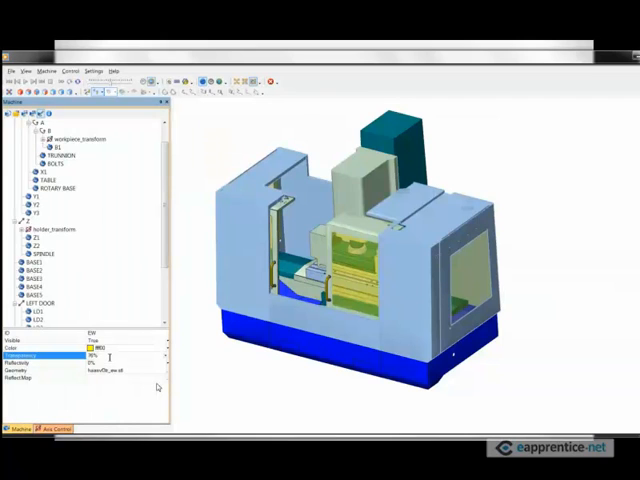
- Limit LEFT DOOR travel to -700–0 and RIGHT DOOR travel to 0–700
scroll("down", 3)
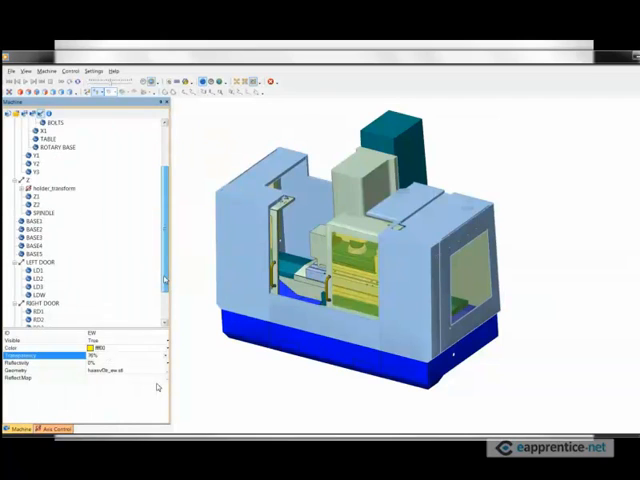
left_click(42, 236)
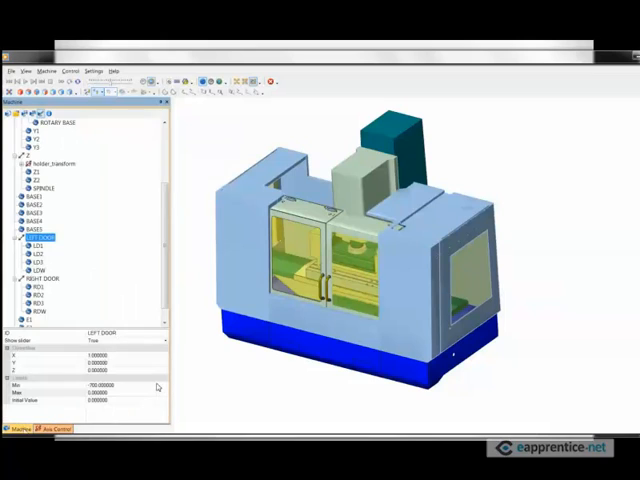
left_click(41, 277)
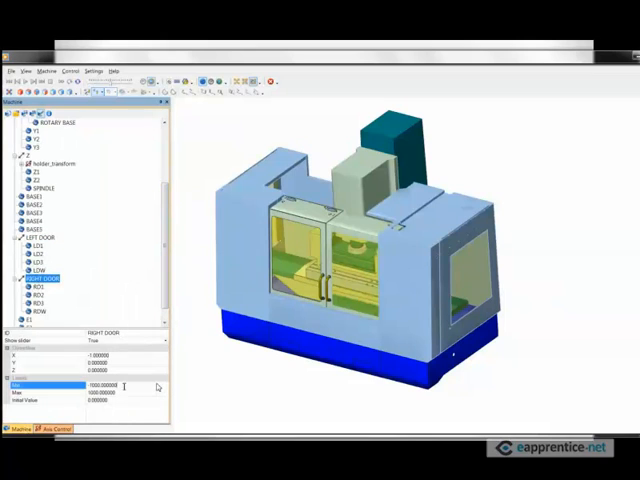
triple_click(100, 383)
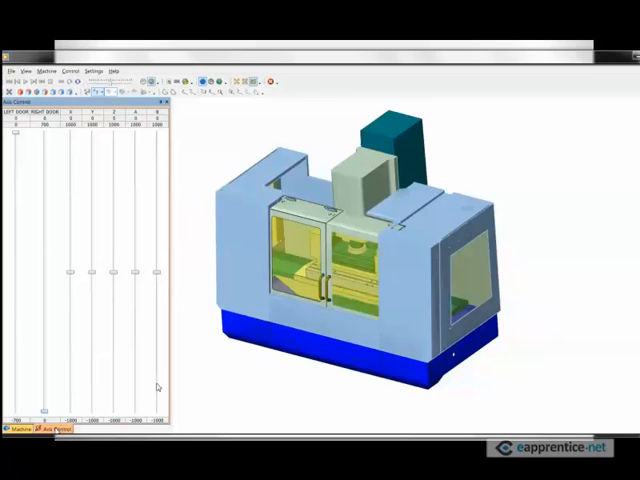
left_click(18, 429)
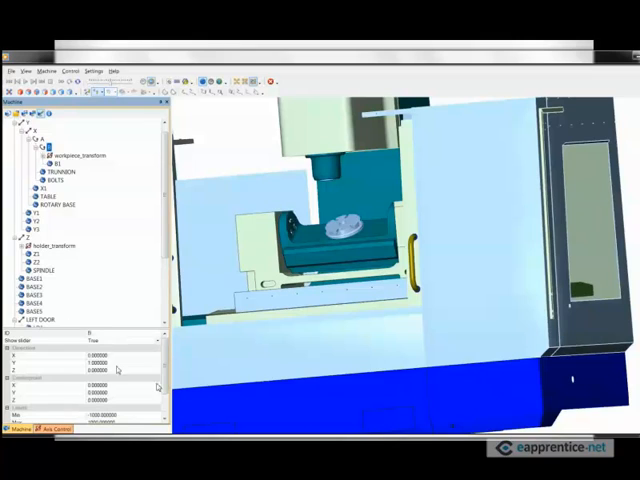
- Set the rotary axis node's Min limit to -120 and Max to 120
left_click(65, 363)
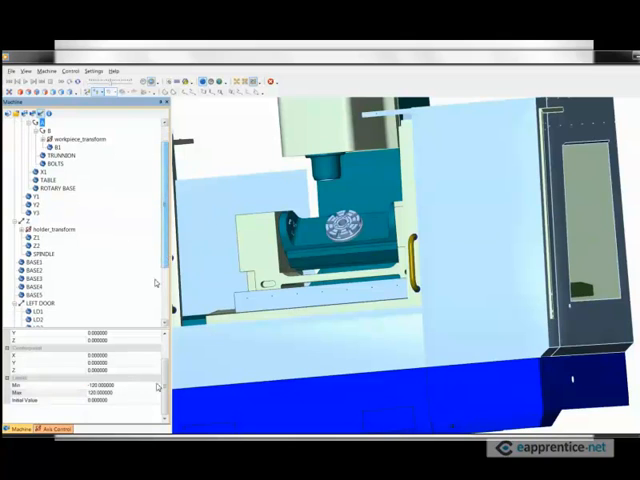
- Move the doors and X, Y, Z, A, B axes to entered test positions
left_click(48, 428)
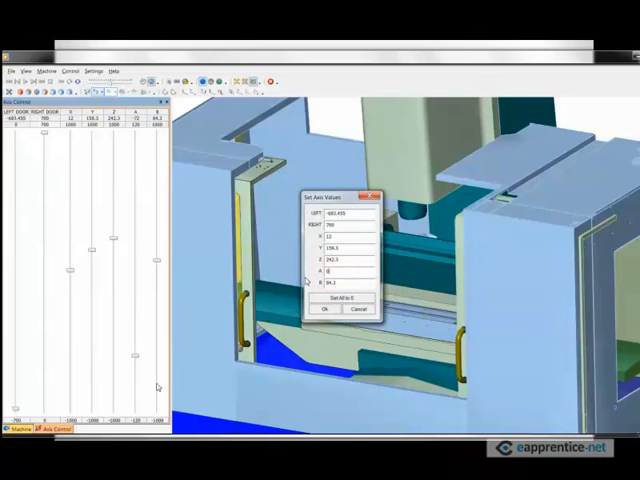
left_click(324, 309)
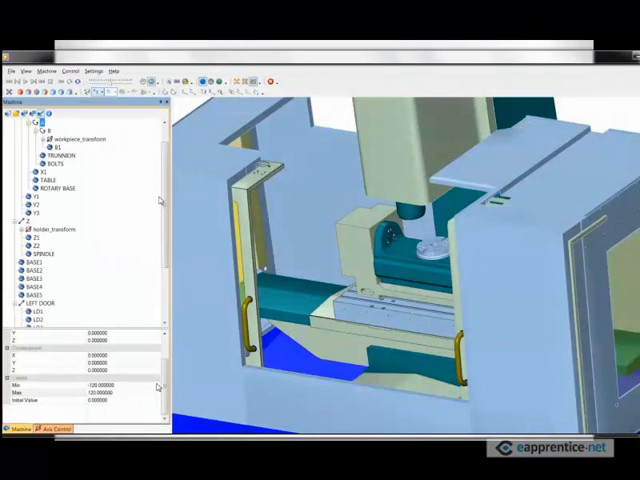
- Rename LD1 with the mh_ prefix, then select LD2 and LD3 for renaming
scroll("down", 3)
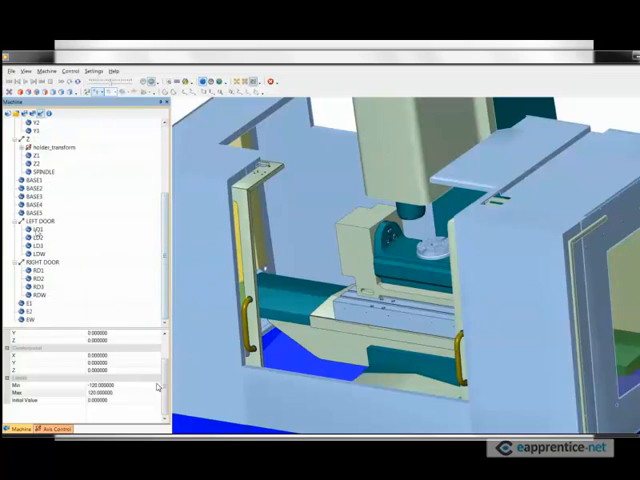
left_click(43, 227)
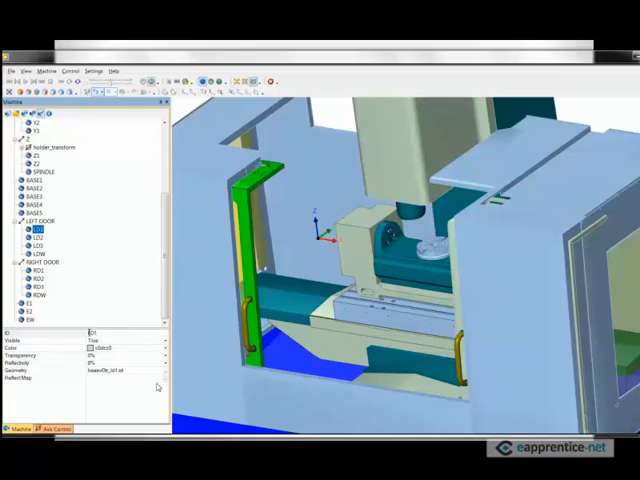
left_click(40, 227)
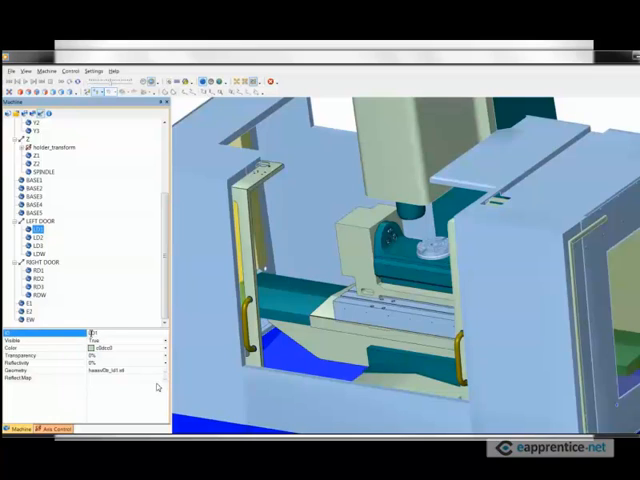
type("MLD1")
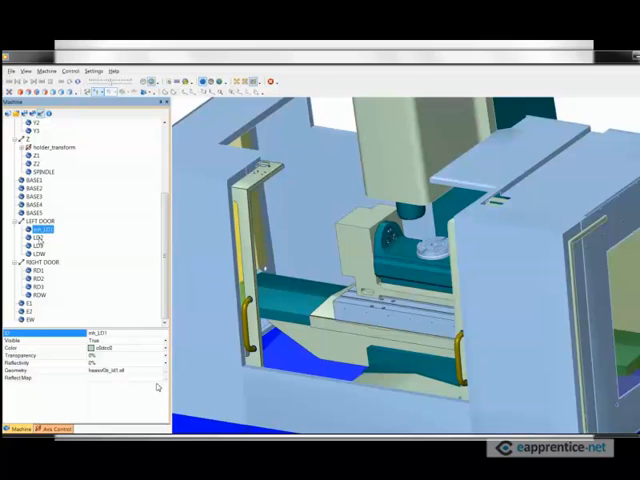
left_click(40, 234)
type("mh_")
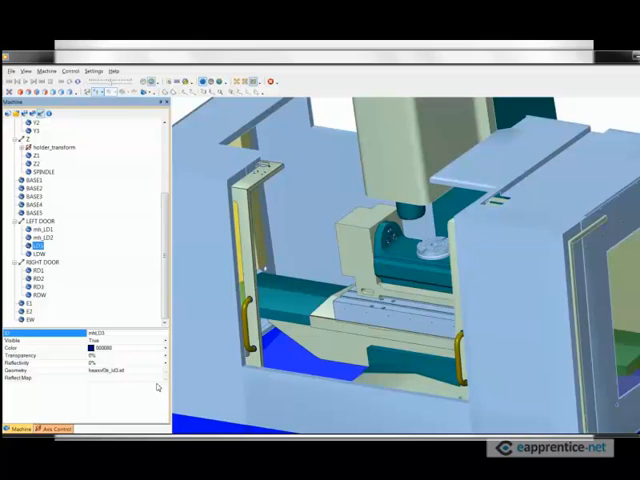
left_click(40, 247)
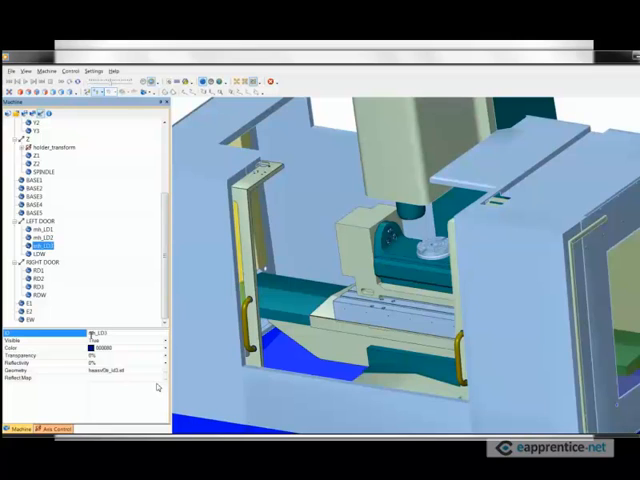
left_click(43, 254)
type("mh_")
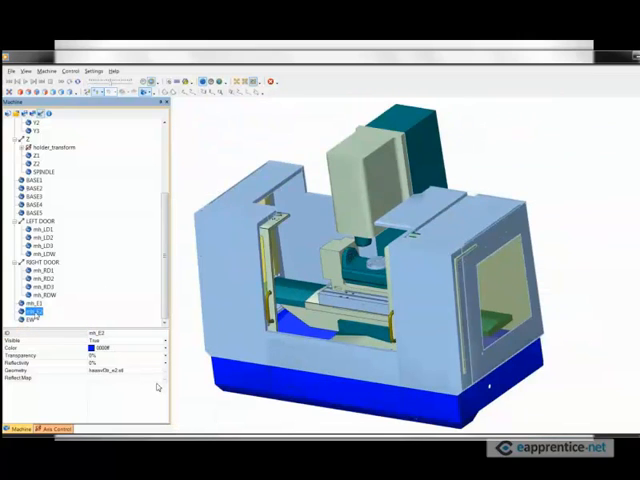
- Select the EW part, then bring up Save As for the haas vf3 tr.xml machine definition
left_click(35, 323)
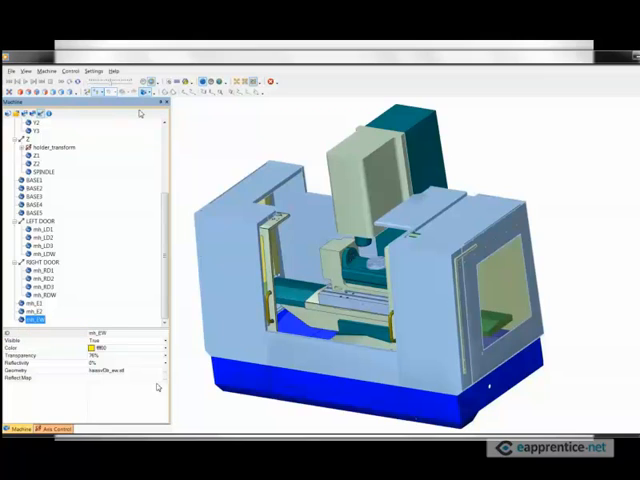
left_click(144, 92)
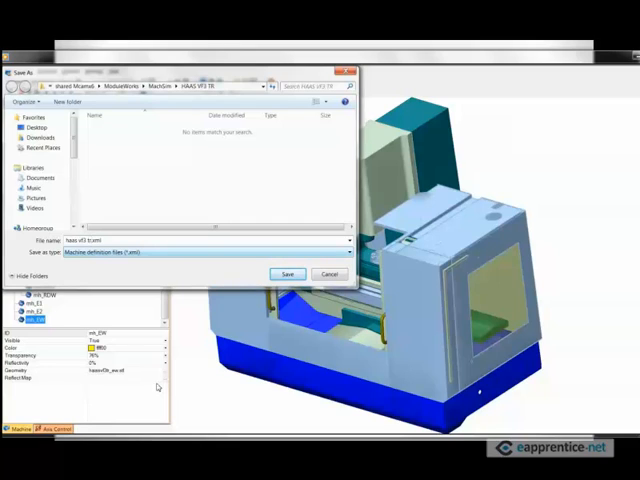
mouse_move(112, 283)
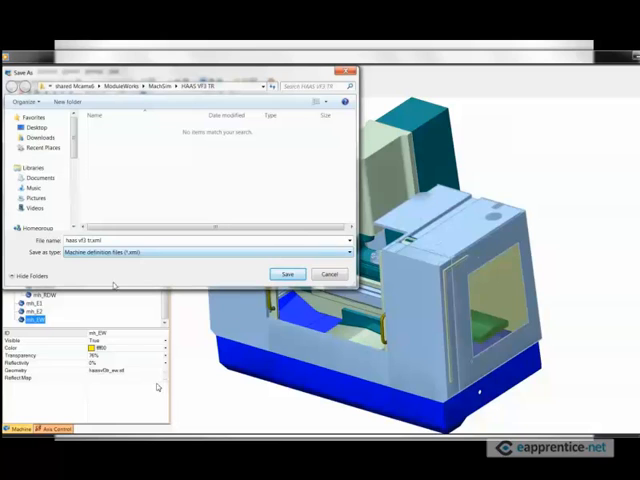
- Save the machine definition as haas vf3 tr.xml
left_click(286, 274)
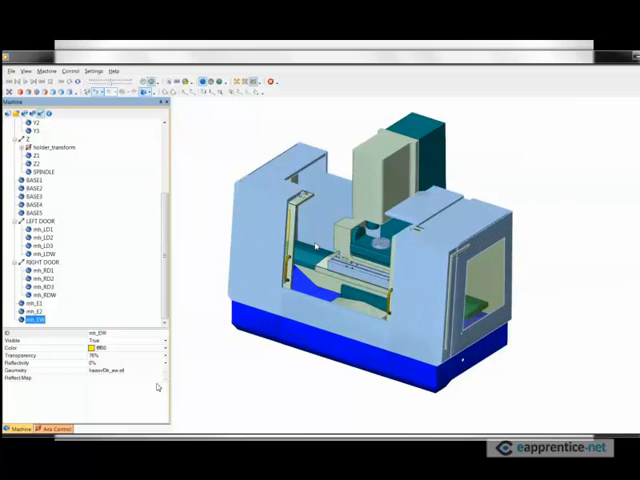
mouse_move(273, 91)
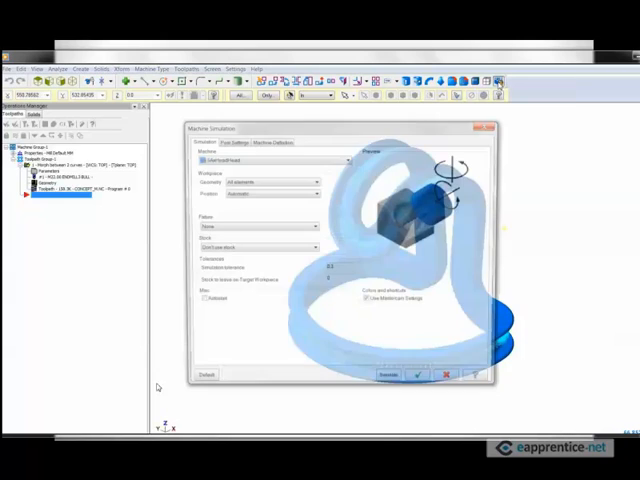
- Pick the haas vf3 tr machine, use Translation in XYZ positioning and fixture From Level
left_click(343, 159)
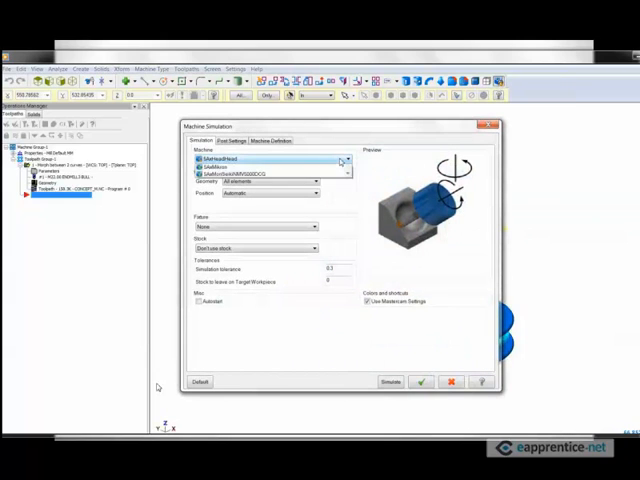
left_click(345, 159)
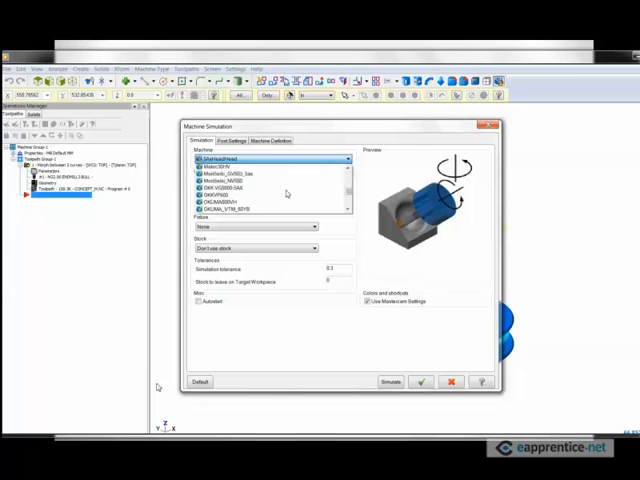
scroll("down", 3)
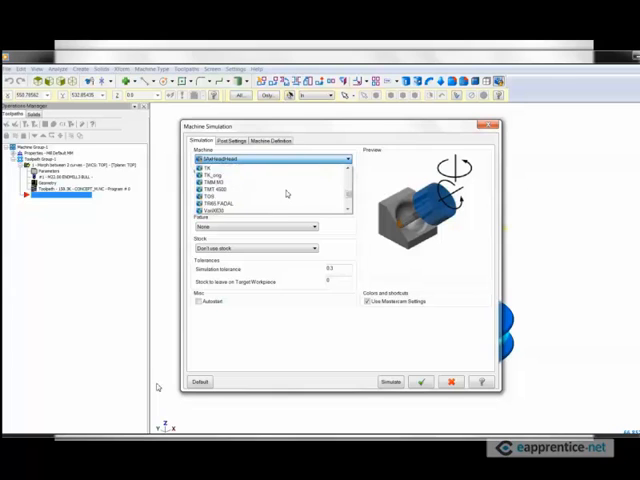
scroll("down", 3)
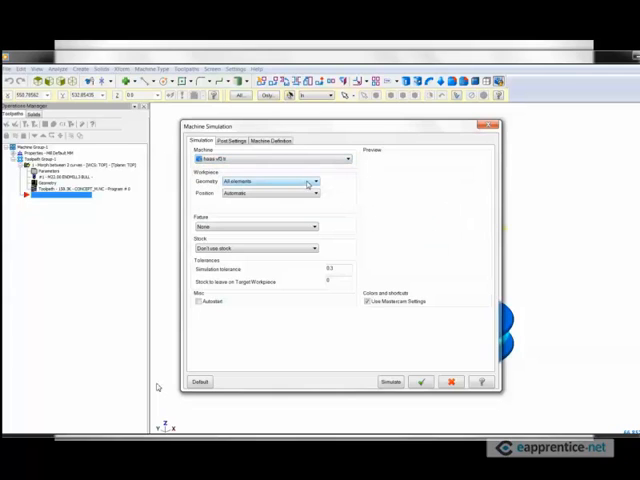
left_click(314, 193)
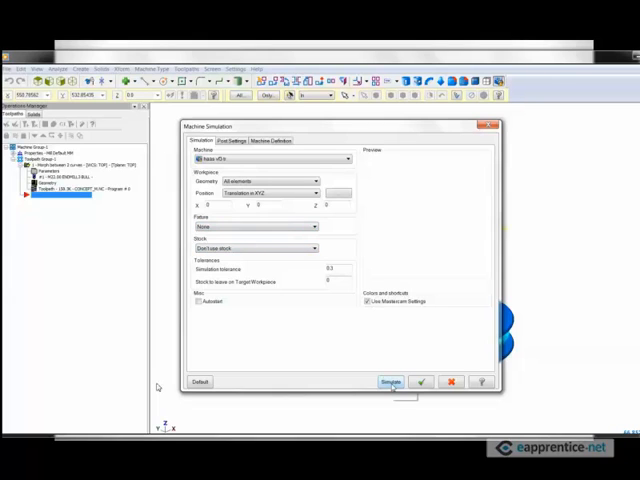
left_click(312, 226)
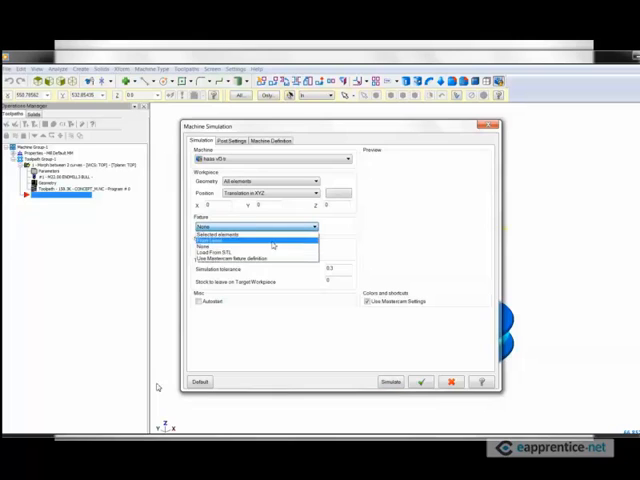
left_click(248, 241)
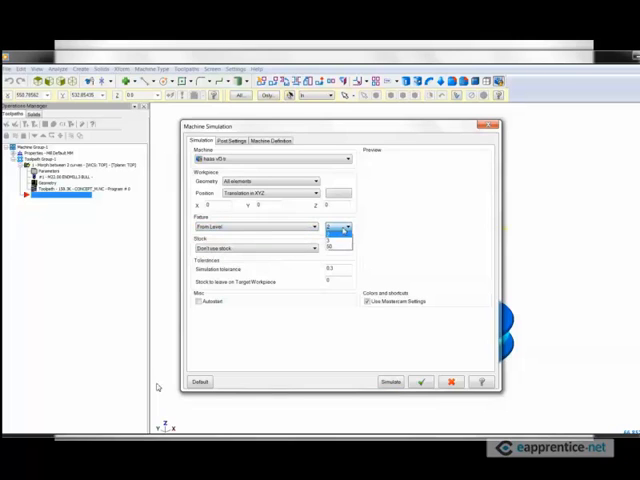
left_click(342, 226)
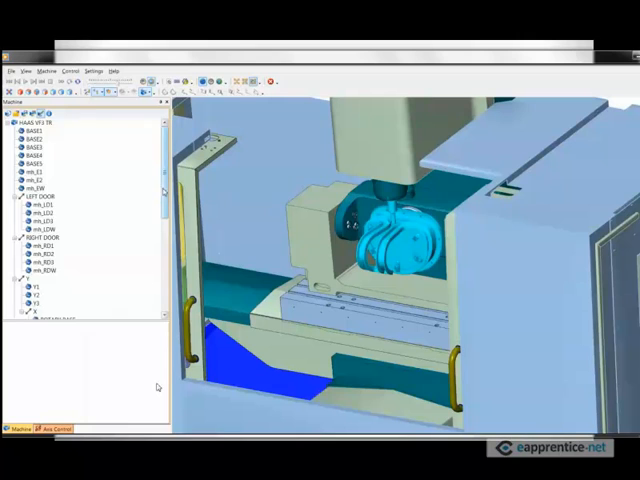
- Set the fixture colour to purple and the workpiece colour to olive
scroll("down", 3)
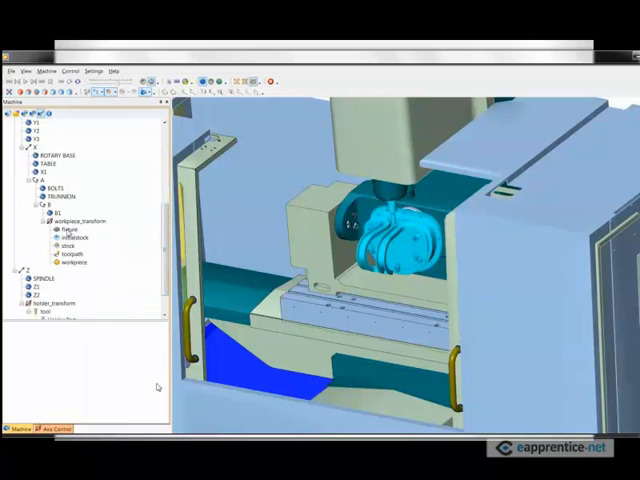
left_click(65, 229)
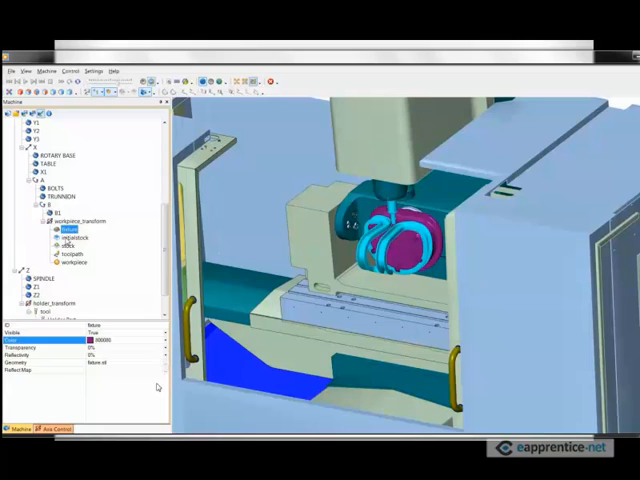
left_click(93, 344)
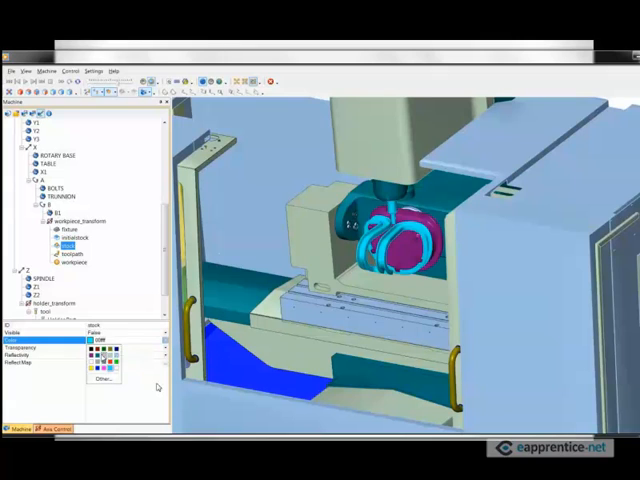
left_click(72, 265)
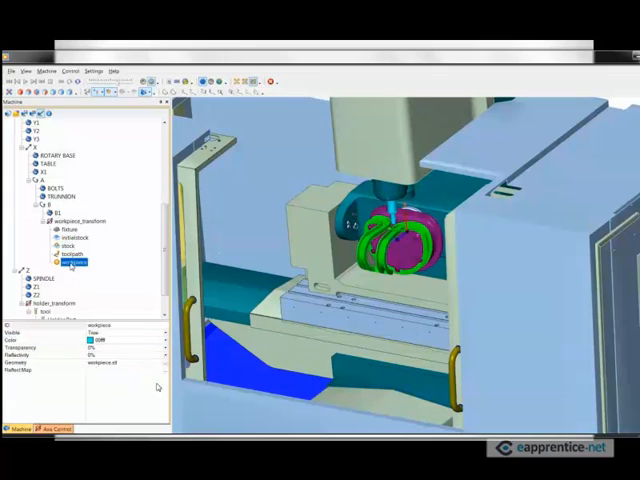
left_click(107, 348)
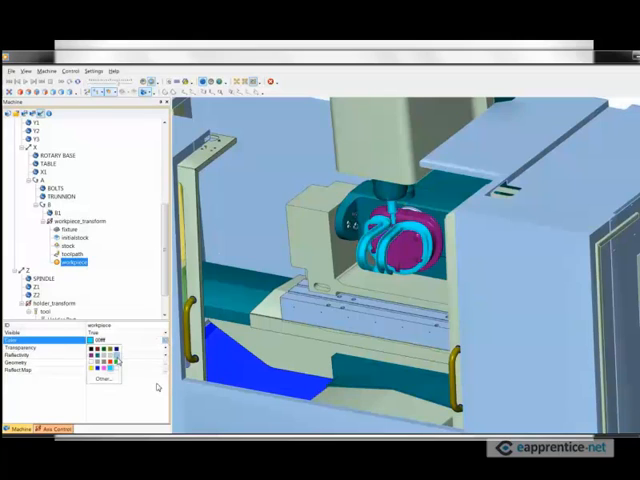
left_click(95, 345)
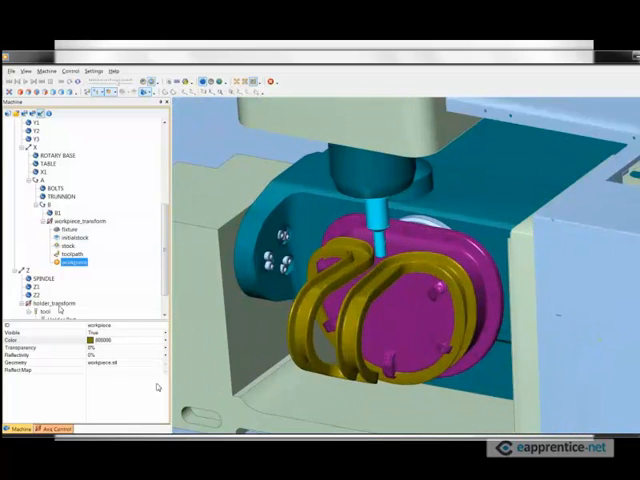
- Select the tool's holder and arbor parts and open the arbor colour choices
left_click(52, 303)
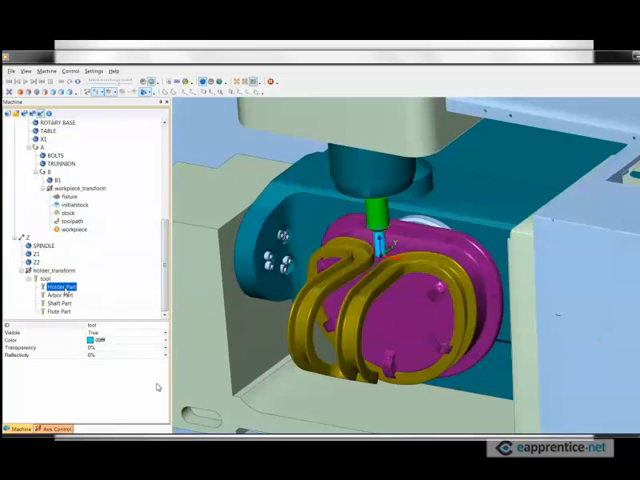
left_click(98, 339)
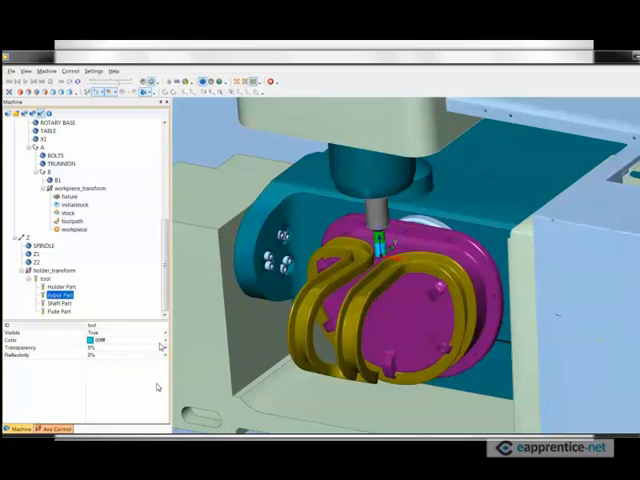
left_click(100, 339)
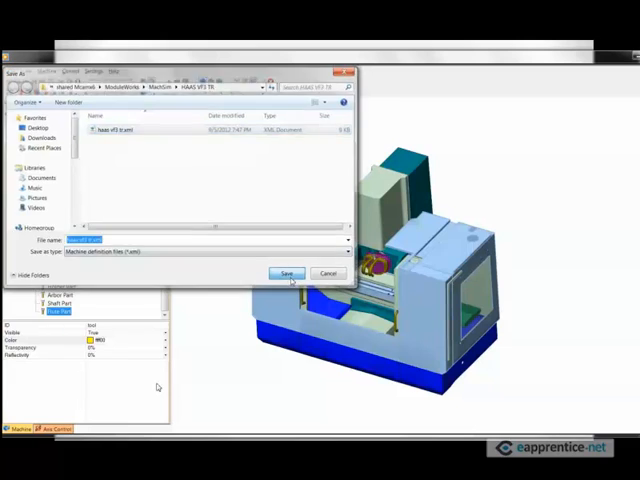
- Overwrite the existing haas vf3 tr.xml with the recoloured machine
left_click(286, 273)
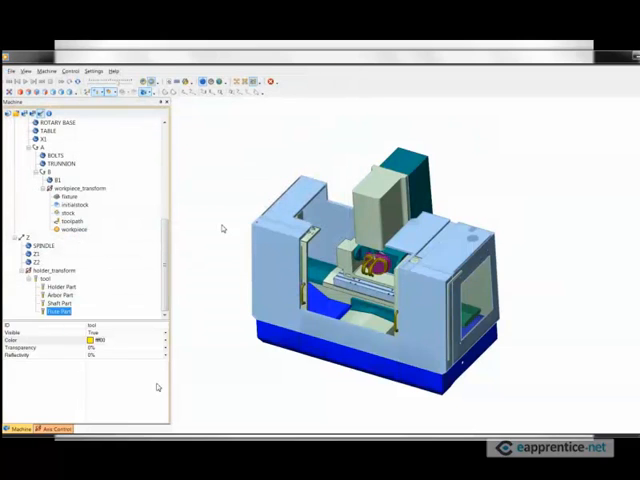
mouse_move(240, 315)
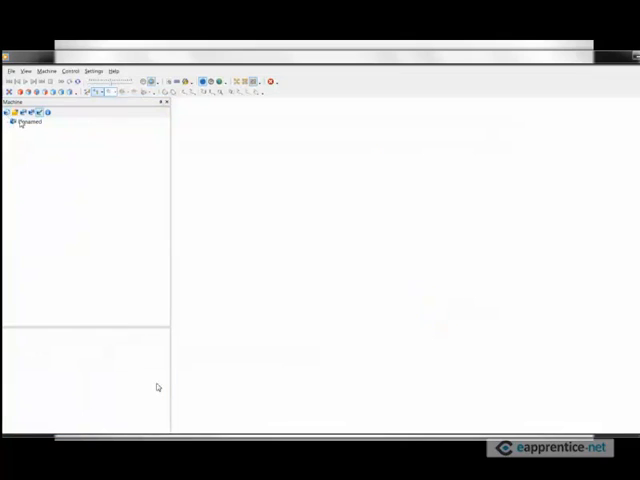
- Select the HAAS VF3 TR root node and show its add-element menu
left_click(28, 122)
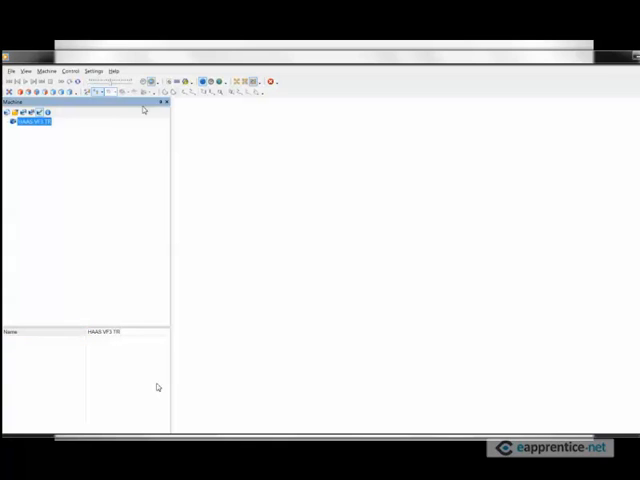
right_click(37, 121)
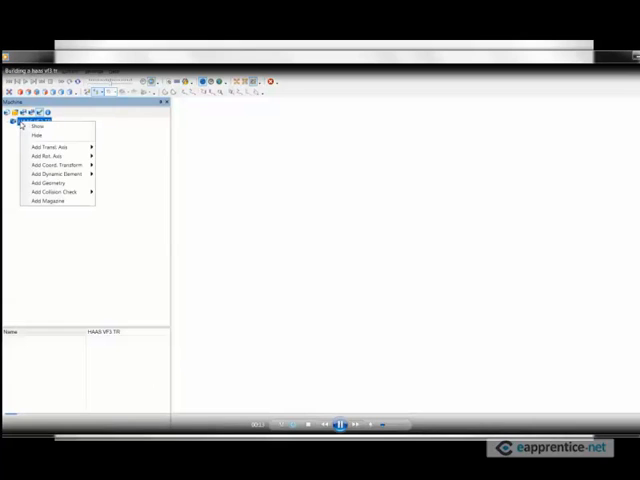